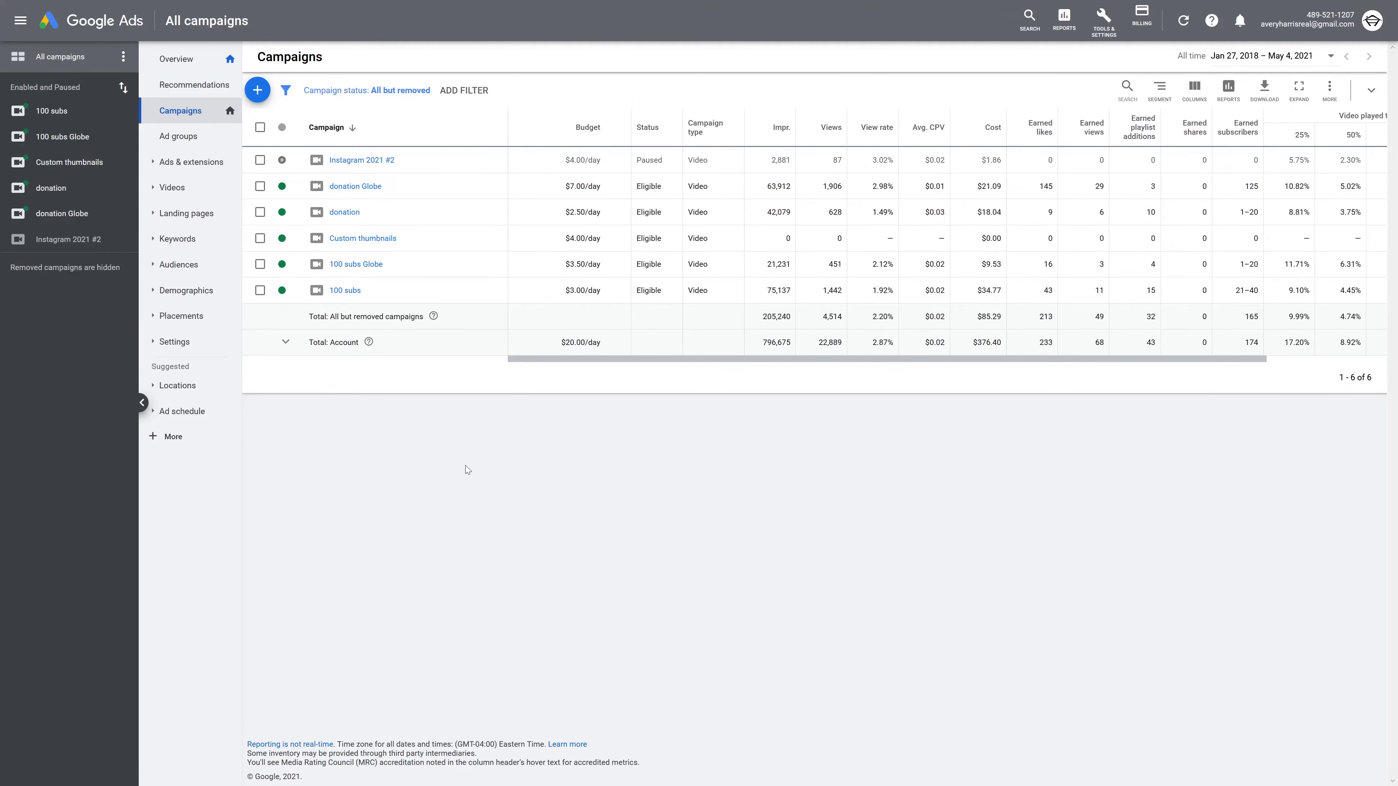
pyautogui.moveTo(454, 454)
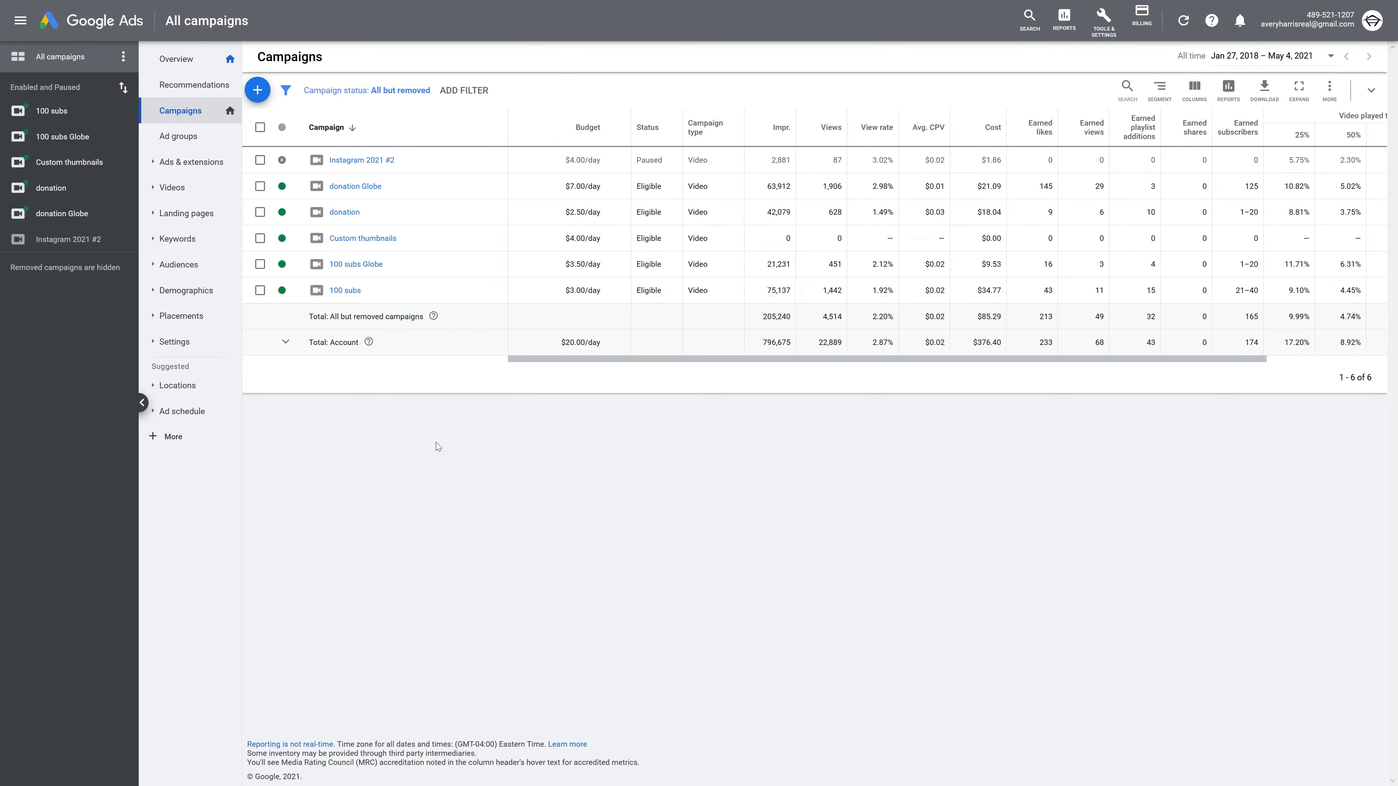
pyautogui.moveTo(69, 162)
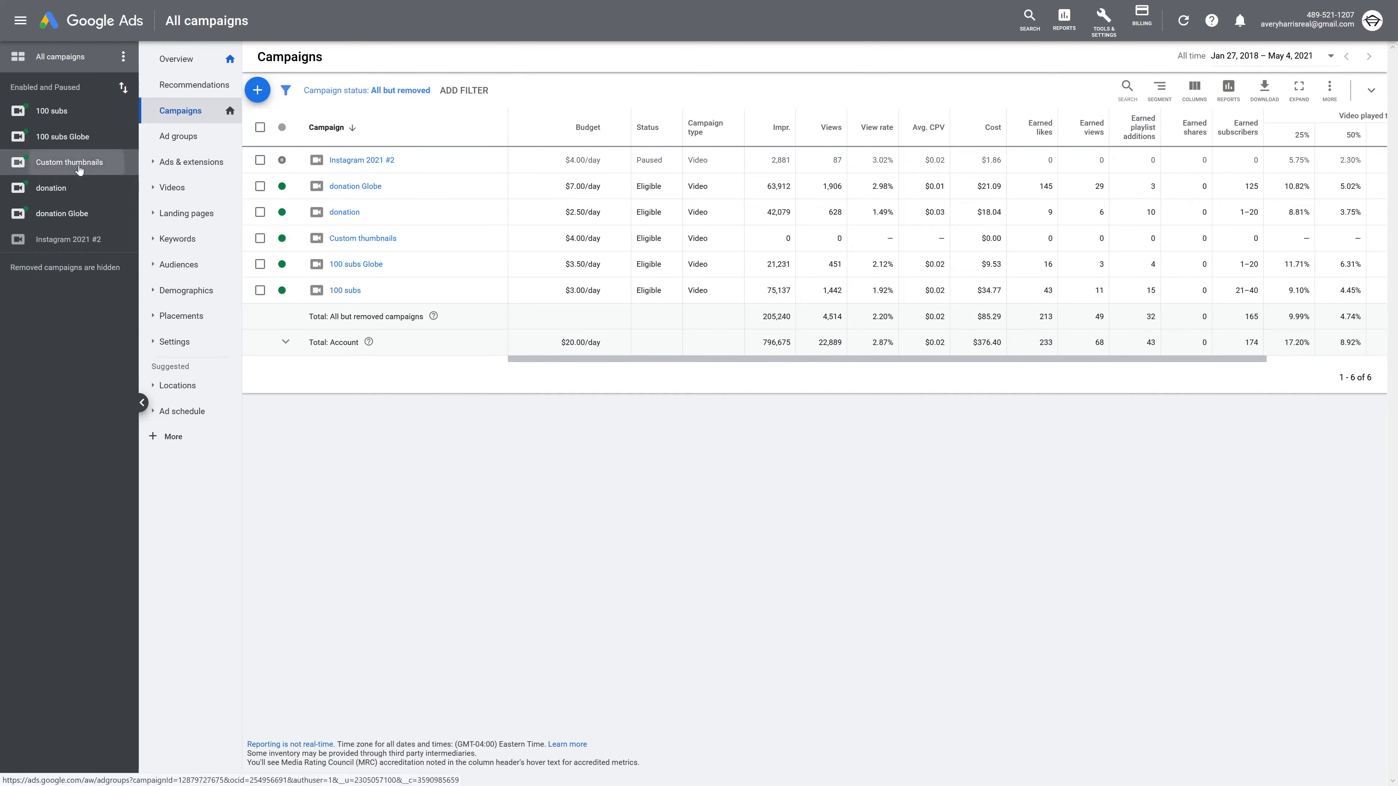
# Show the ad groups of the Custom thumbnails campaign from the left navigation
pyautogui.click(68, 162)
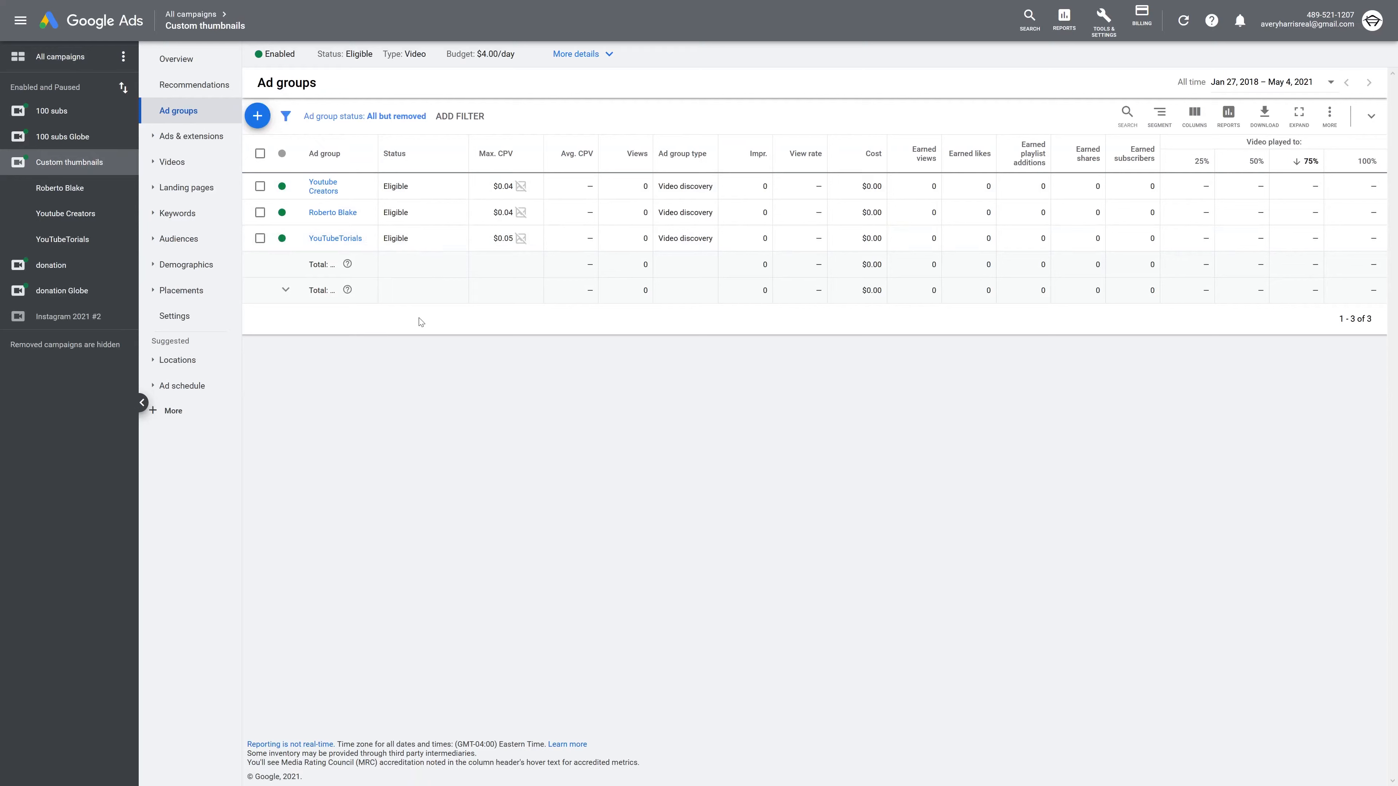
pyautogui.moveTo(172, 161)
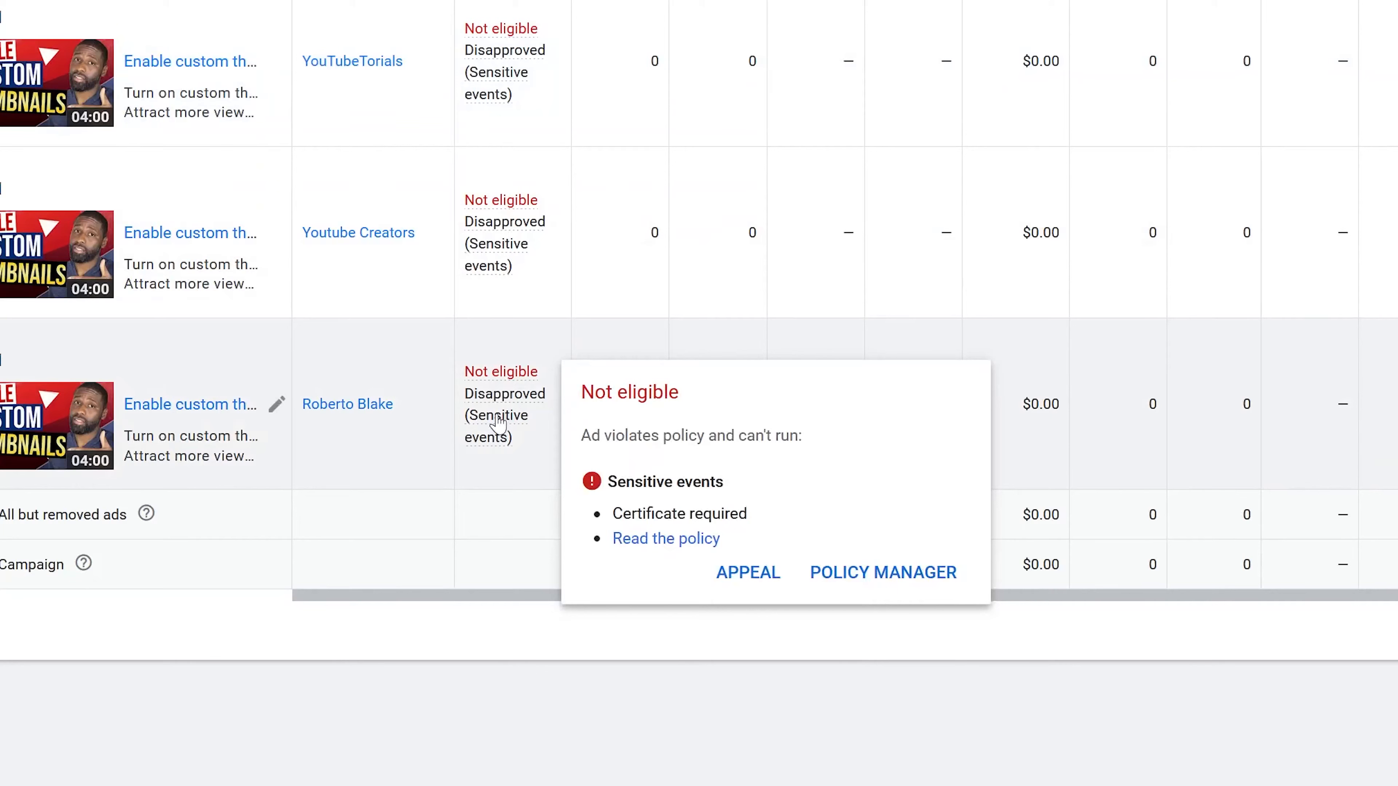
pyautogui.moveTo(503, 424)
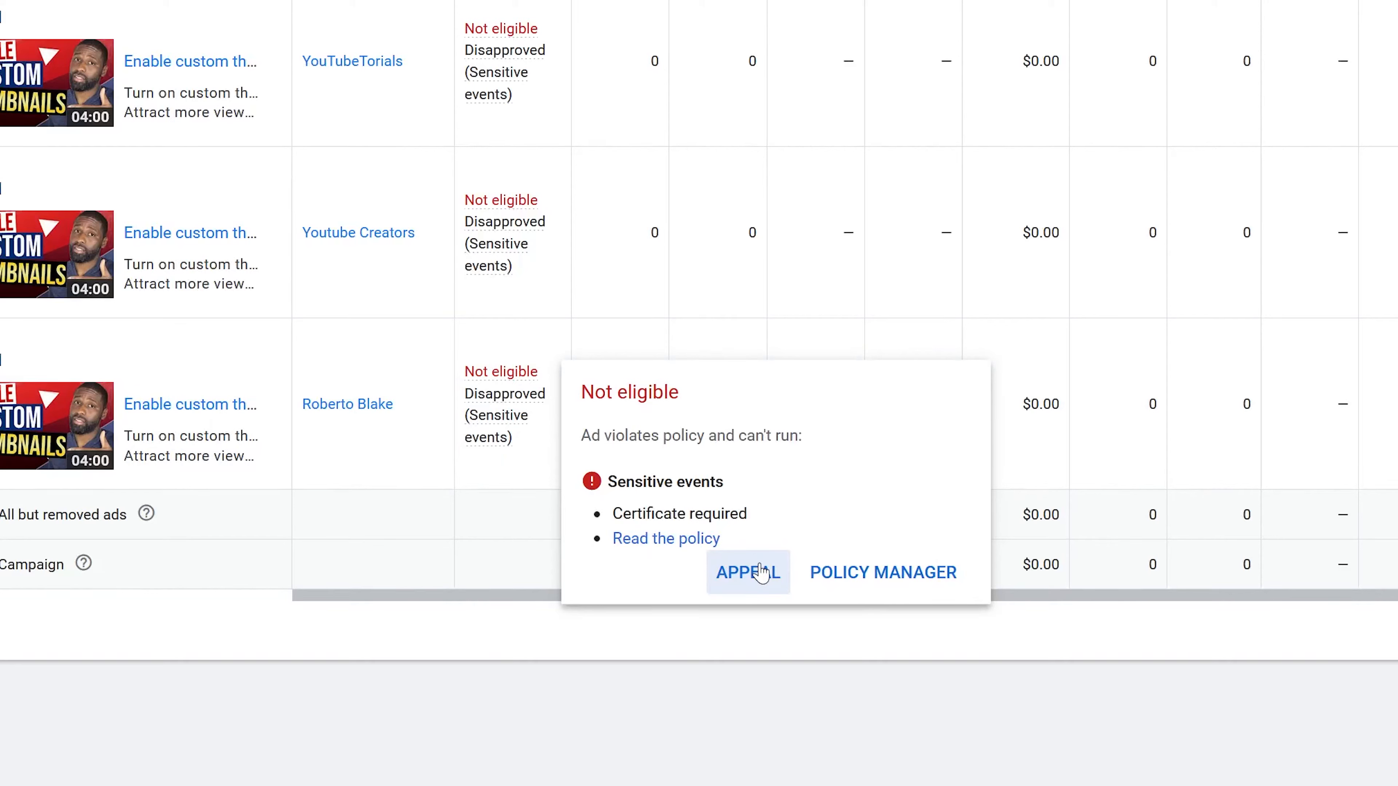
# Start an appeal from the 'Disapproved (Sensitive events)' status popup of a Roberto Blake ad
pyautogui.click(748, 572)
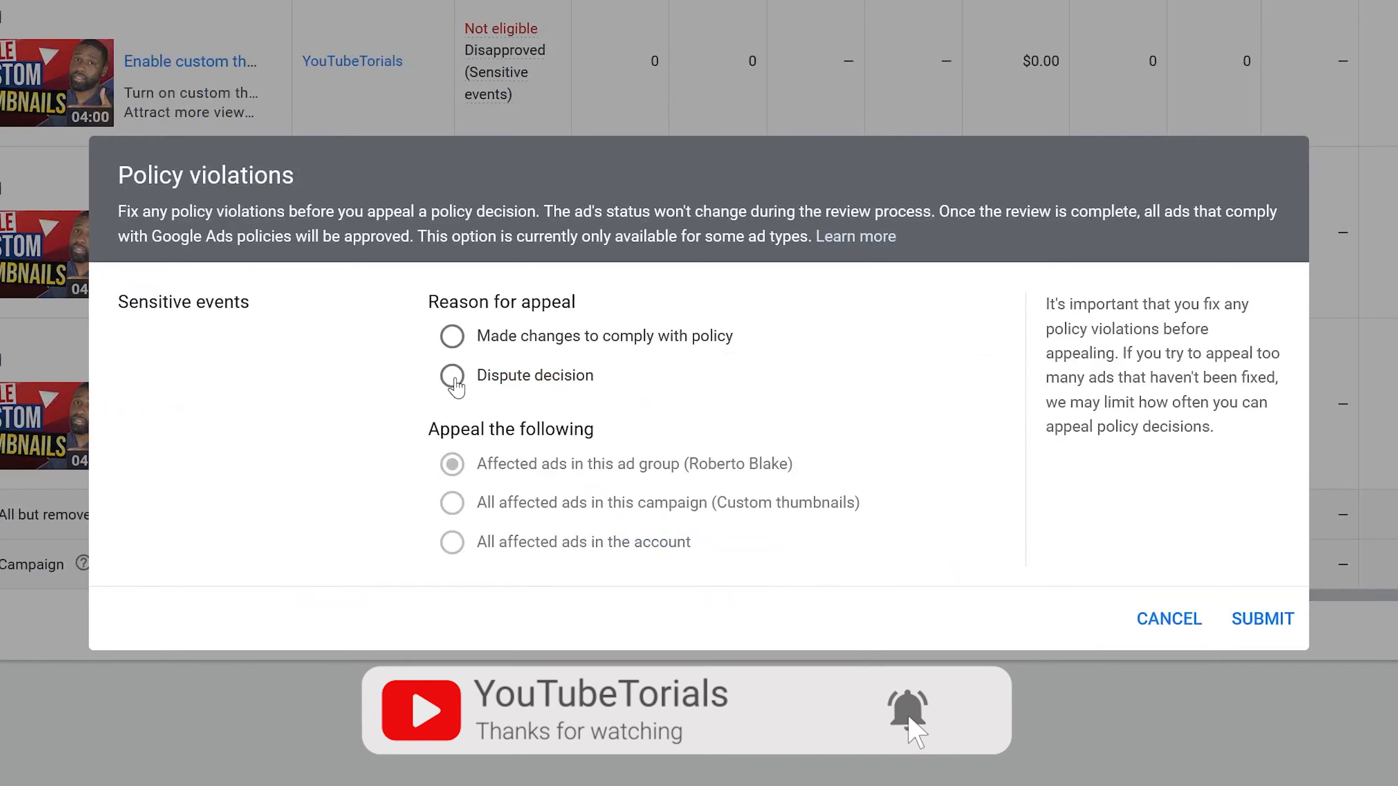
# Dispute the Sensitive events decision for all affected ads in this campaign and submit it
pyautogui.click(452, 376)
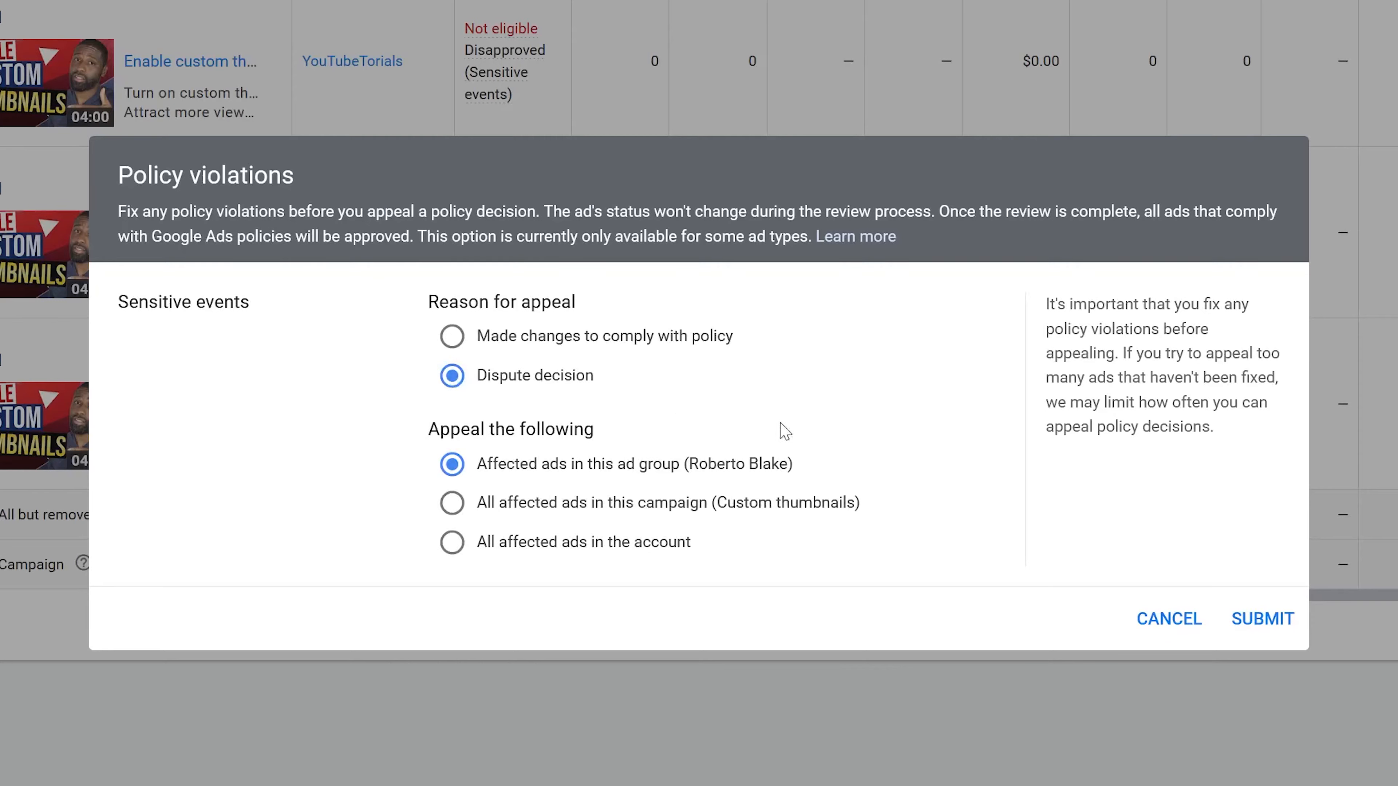
pyautogui.moveTo(830, 493)
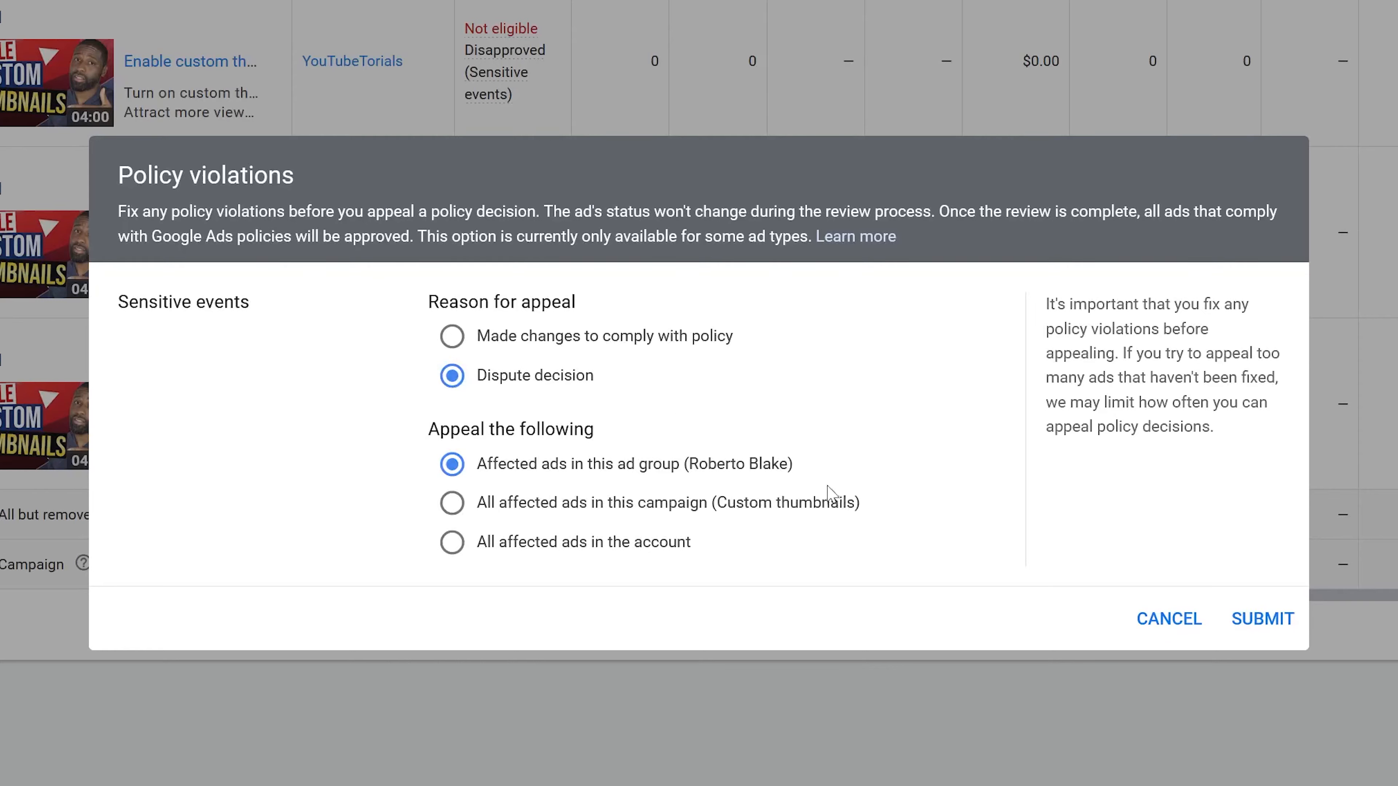
pyautogui.moveTo(752, 539)
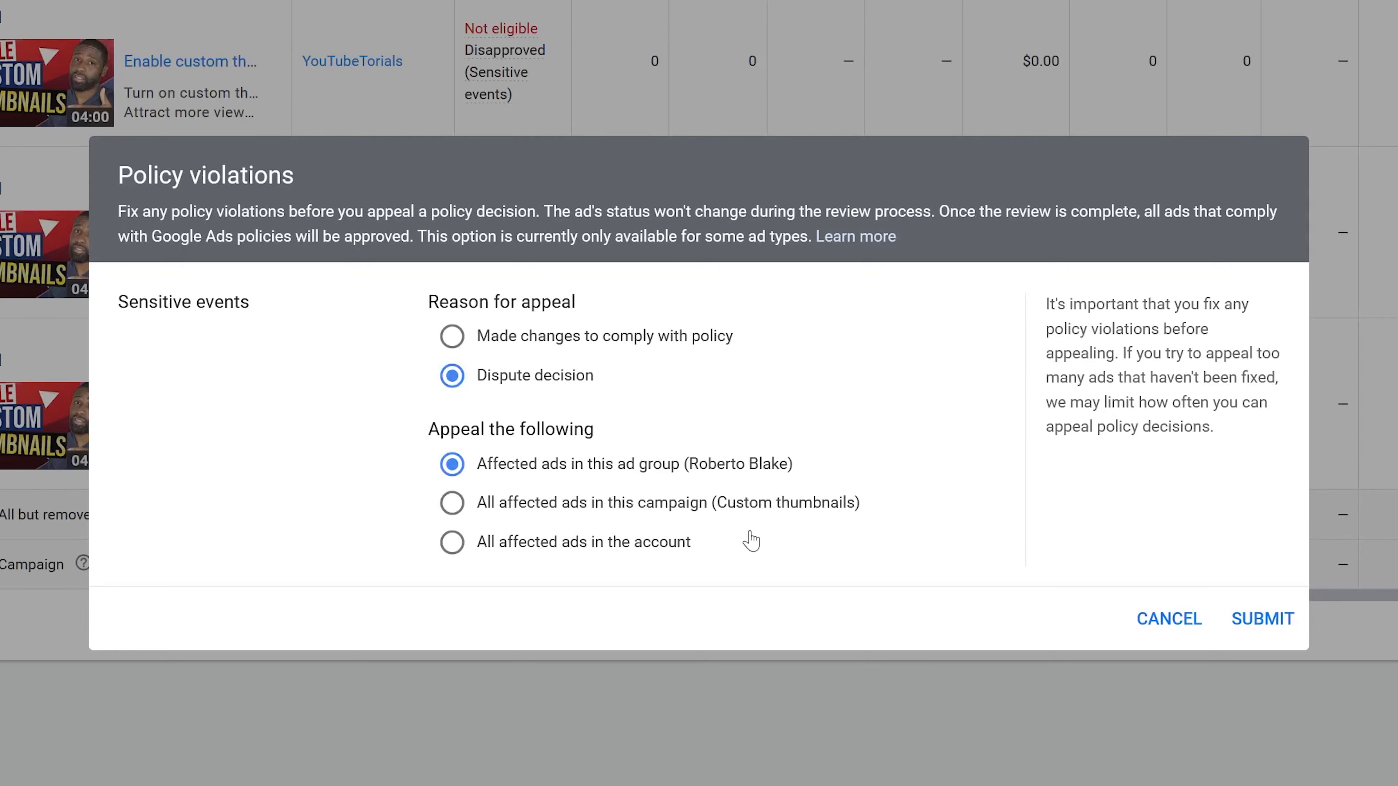
pyautogui.moveTo(694, 580)
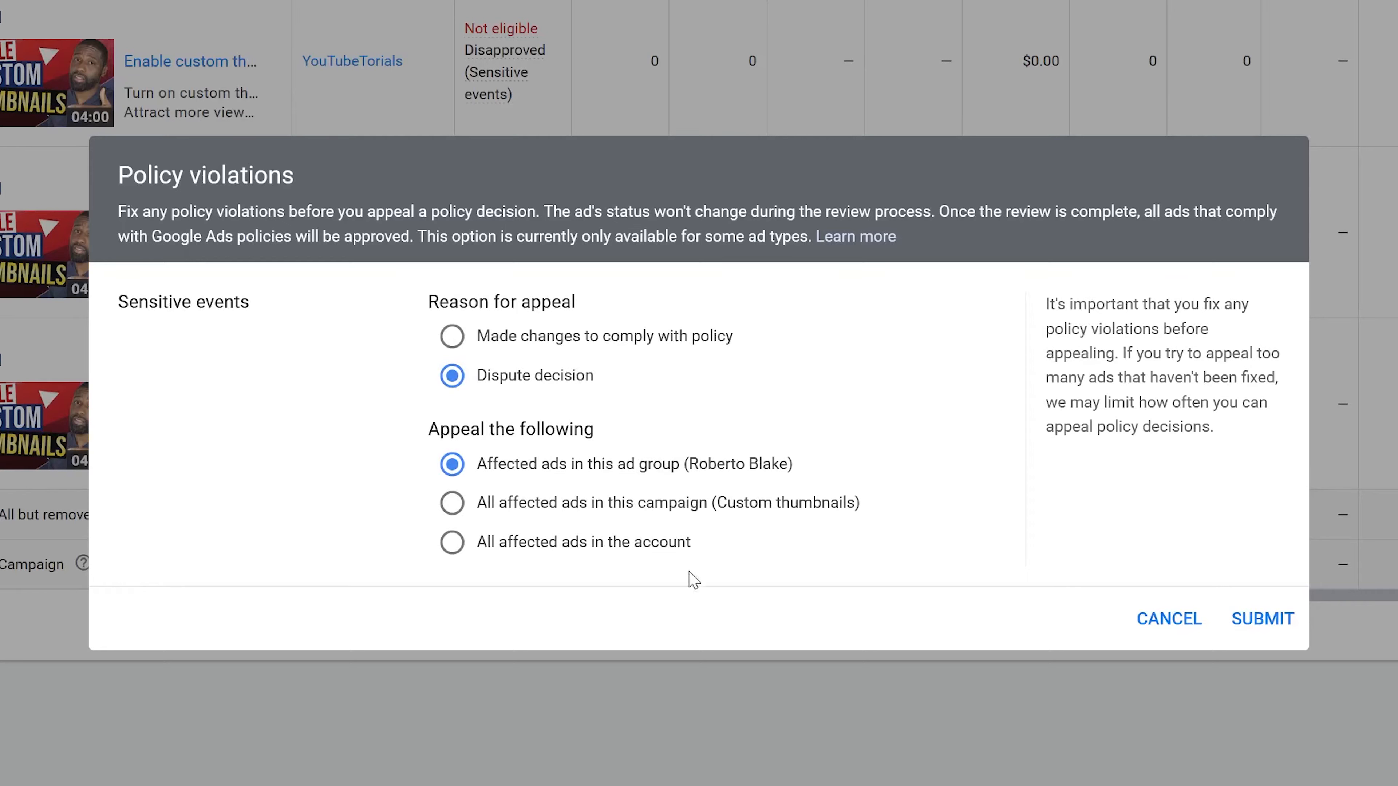
pyautogui.moveTo(703, 567)
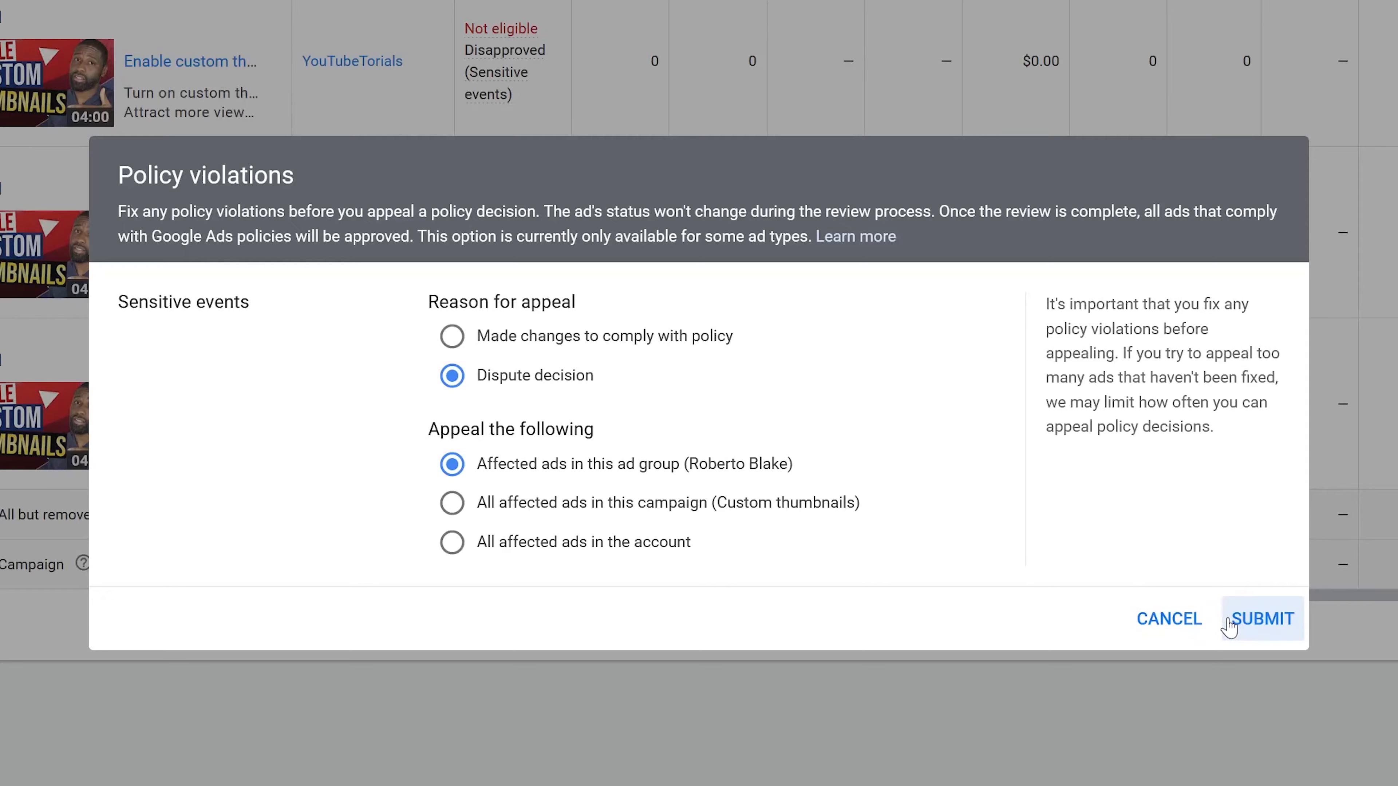
pyautogui.moveTo(613, 498)
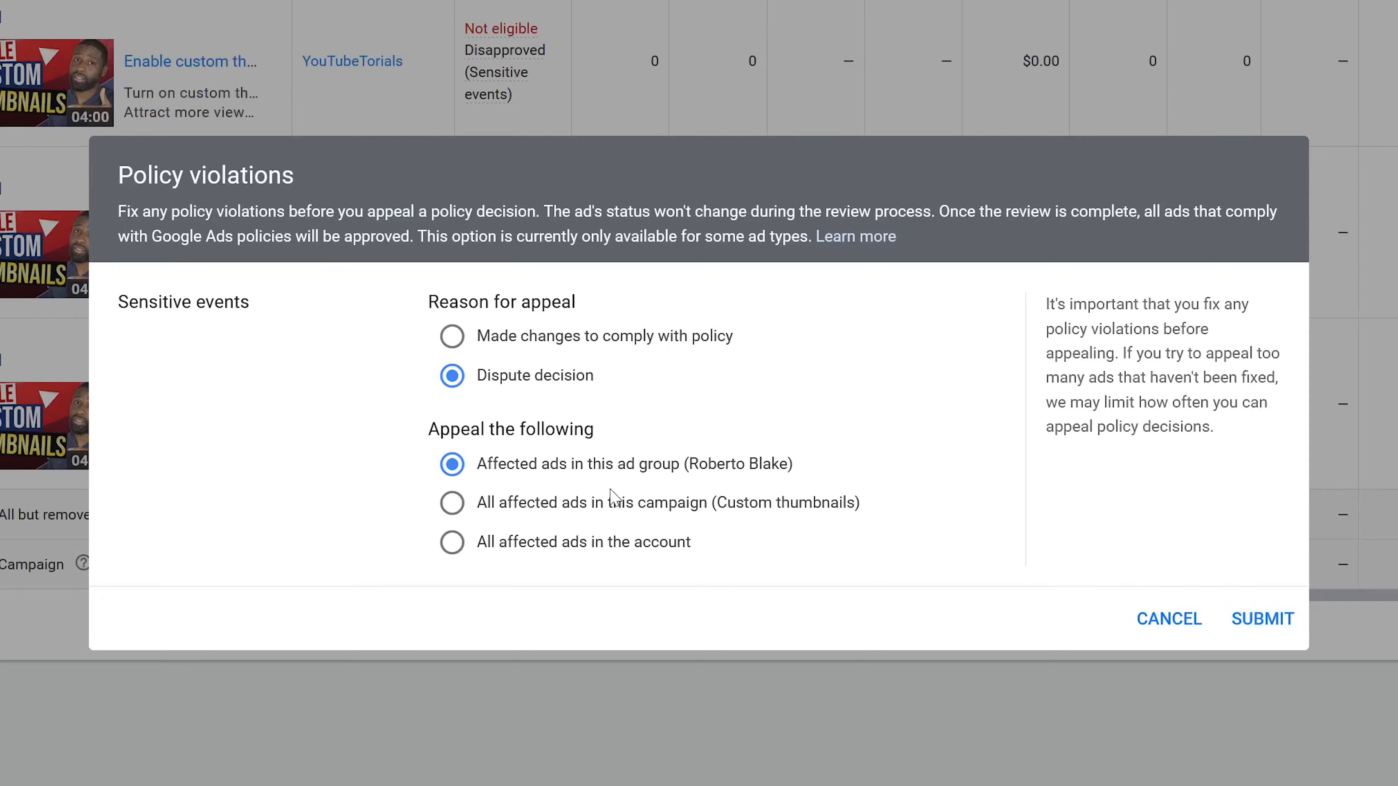
pyautogui.click(452, 501)
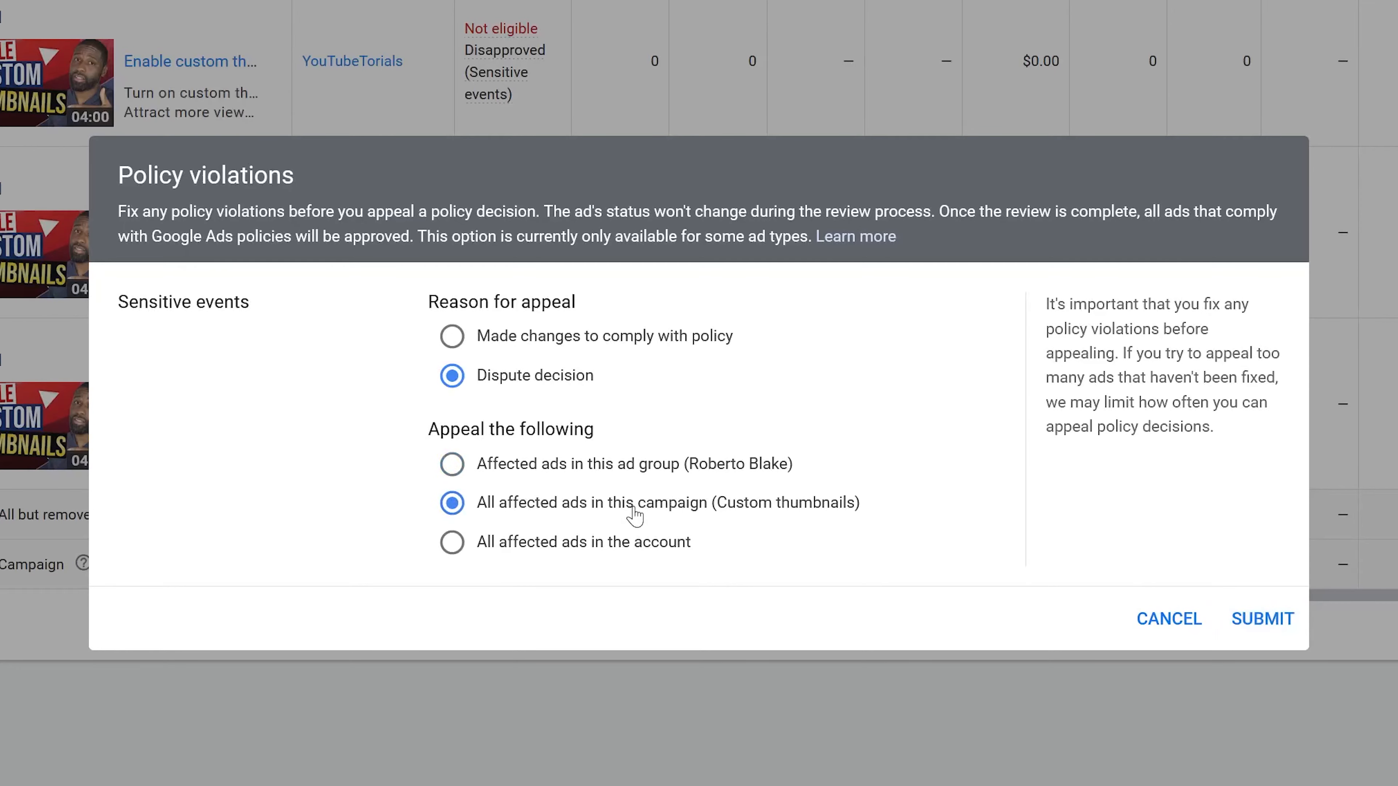
pyautogui.moveTo(639, 569)
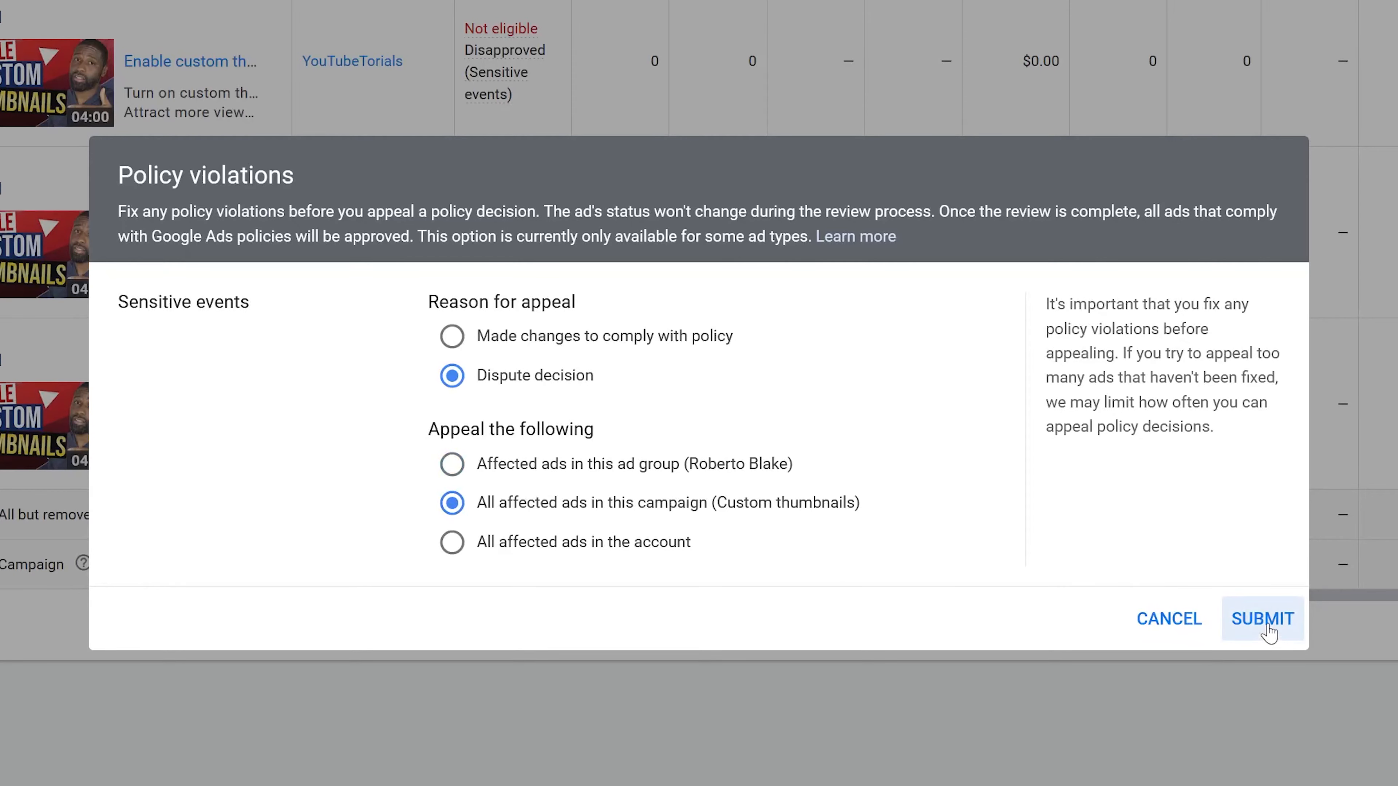
pyautogui.click(1263, 619)
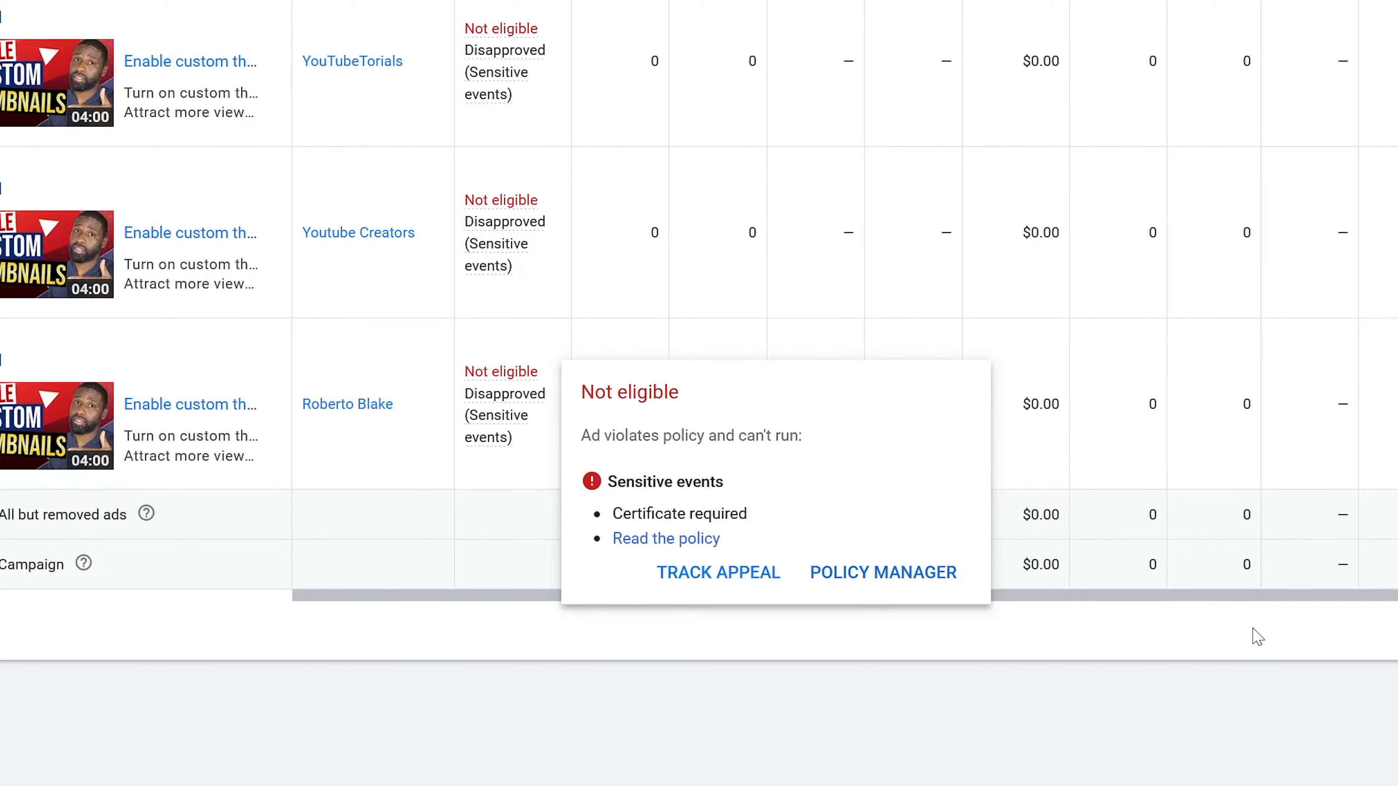
pyautogui.moveTo(1253, 643)
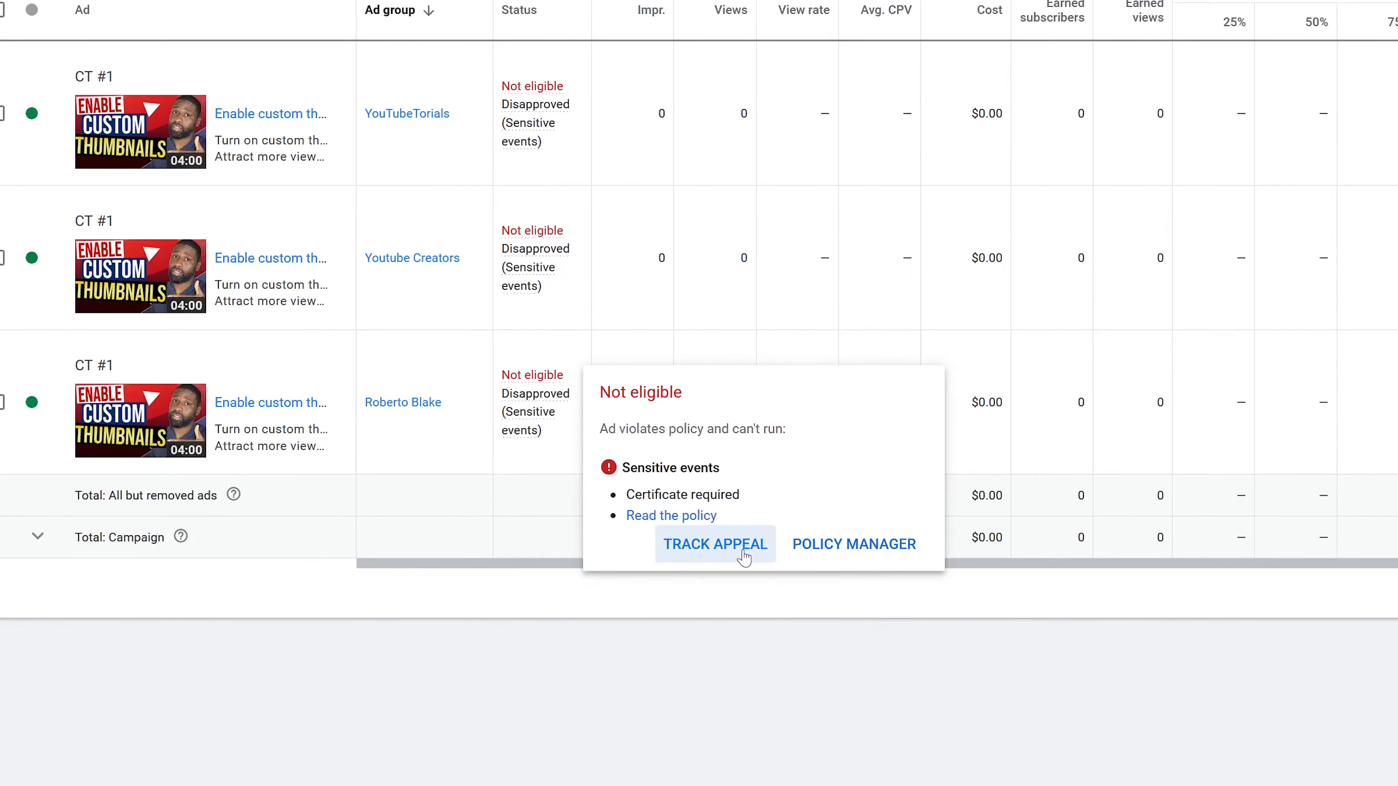
# Track the appeal to see the May 4, 2021 Custom thumbnails dispute in Appeal history
pyautogui.click(714, 543)
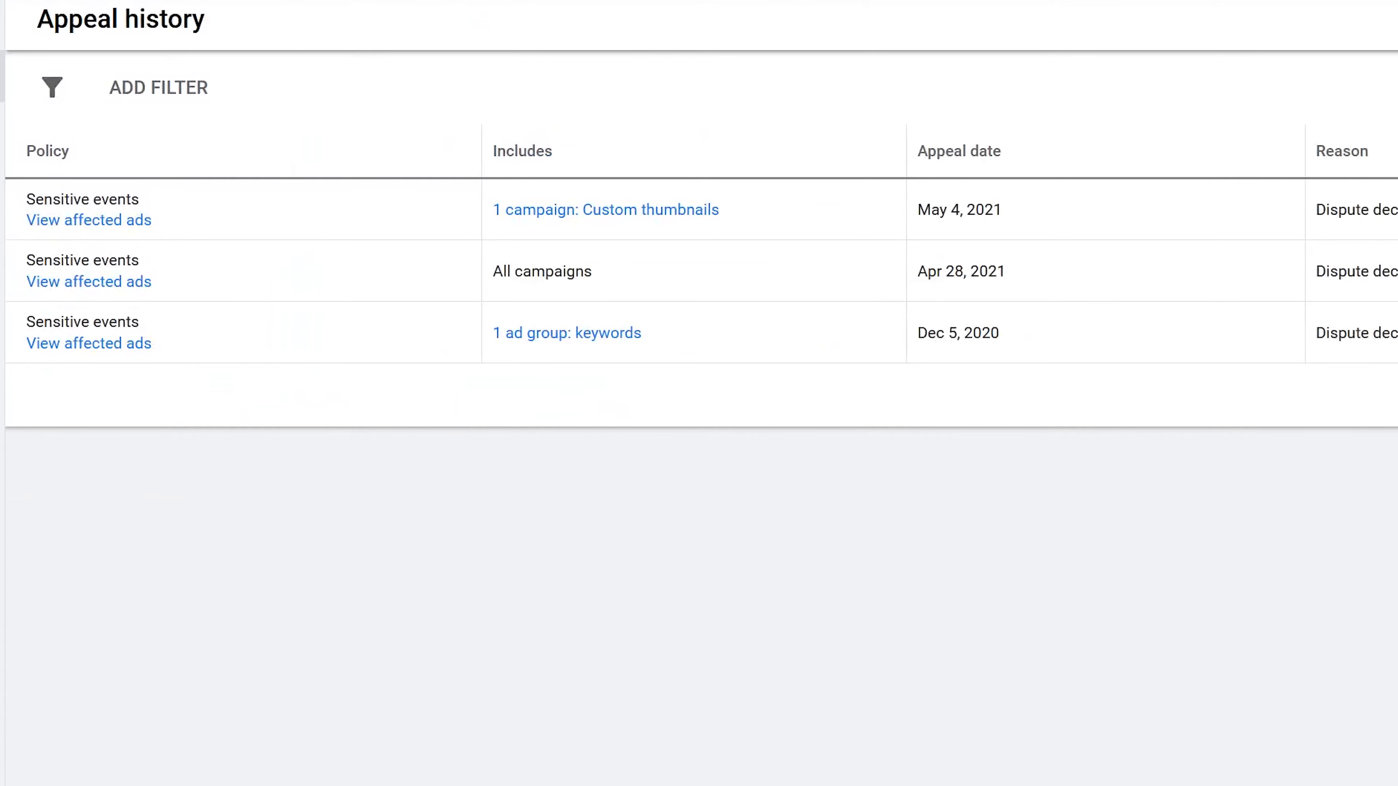
pyautogui.hscroll(3)
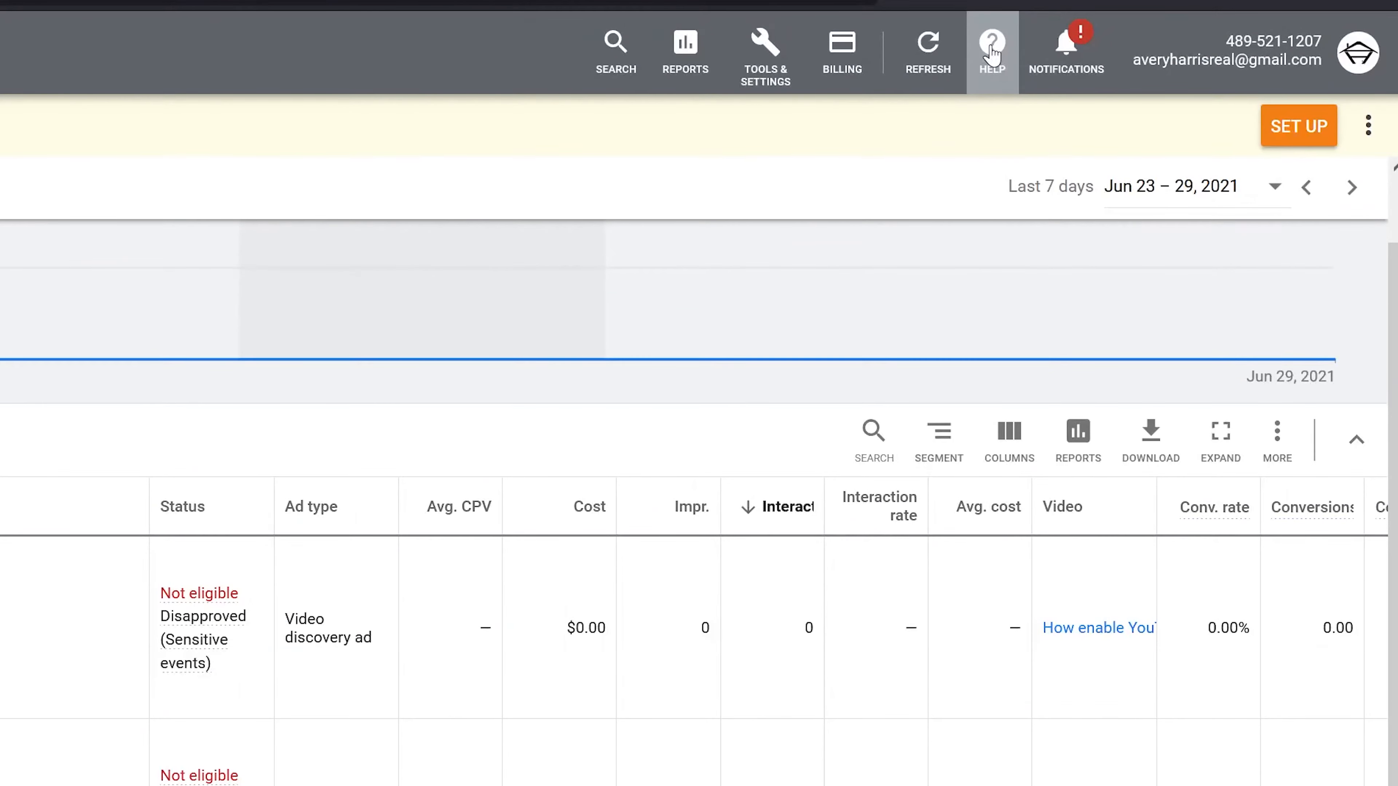
# Begin a Contact Us request describing the issue as 'dispute disapproved ad' and continue
pyautogui.click(992, 44)
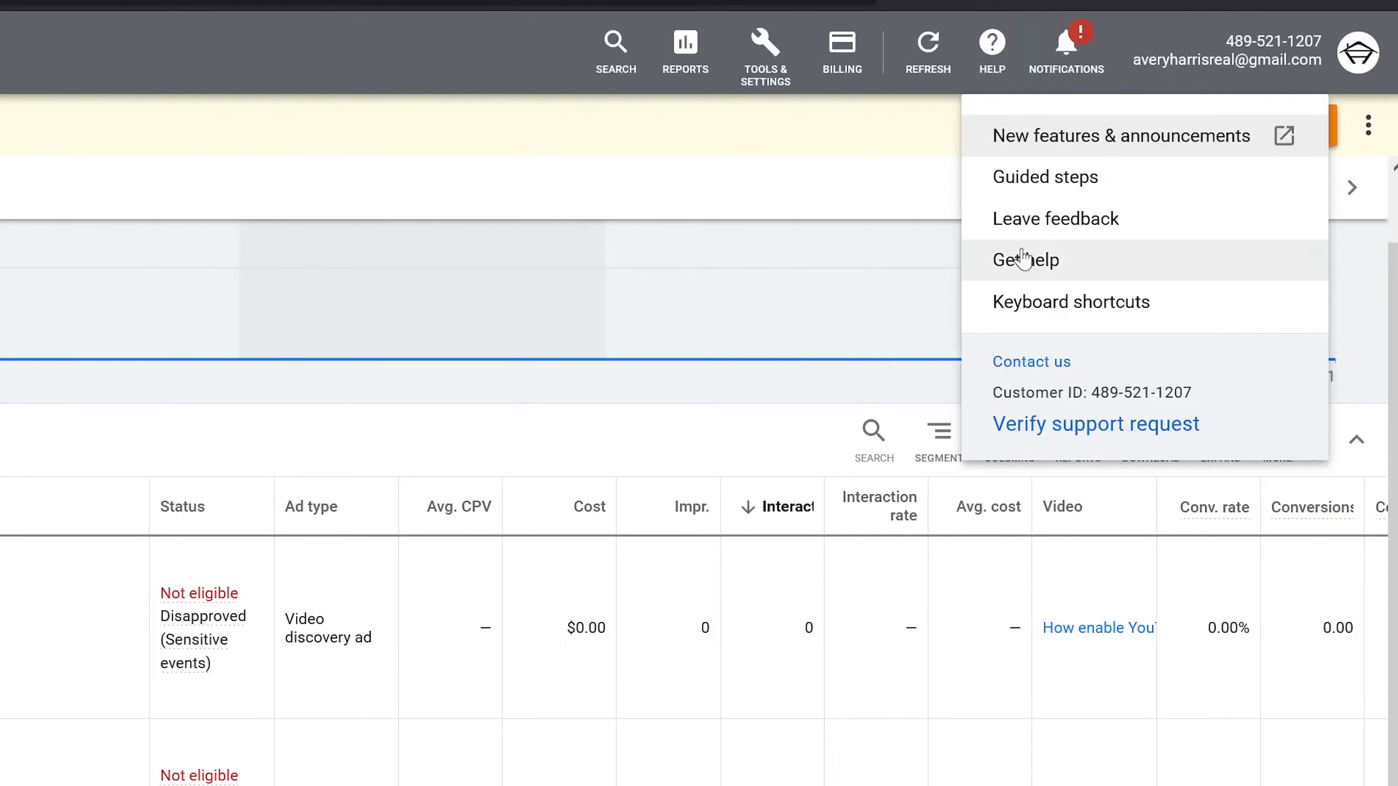
pyautogui.click(1025, 259)
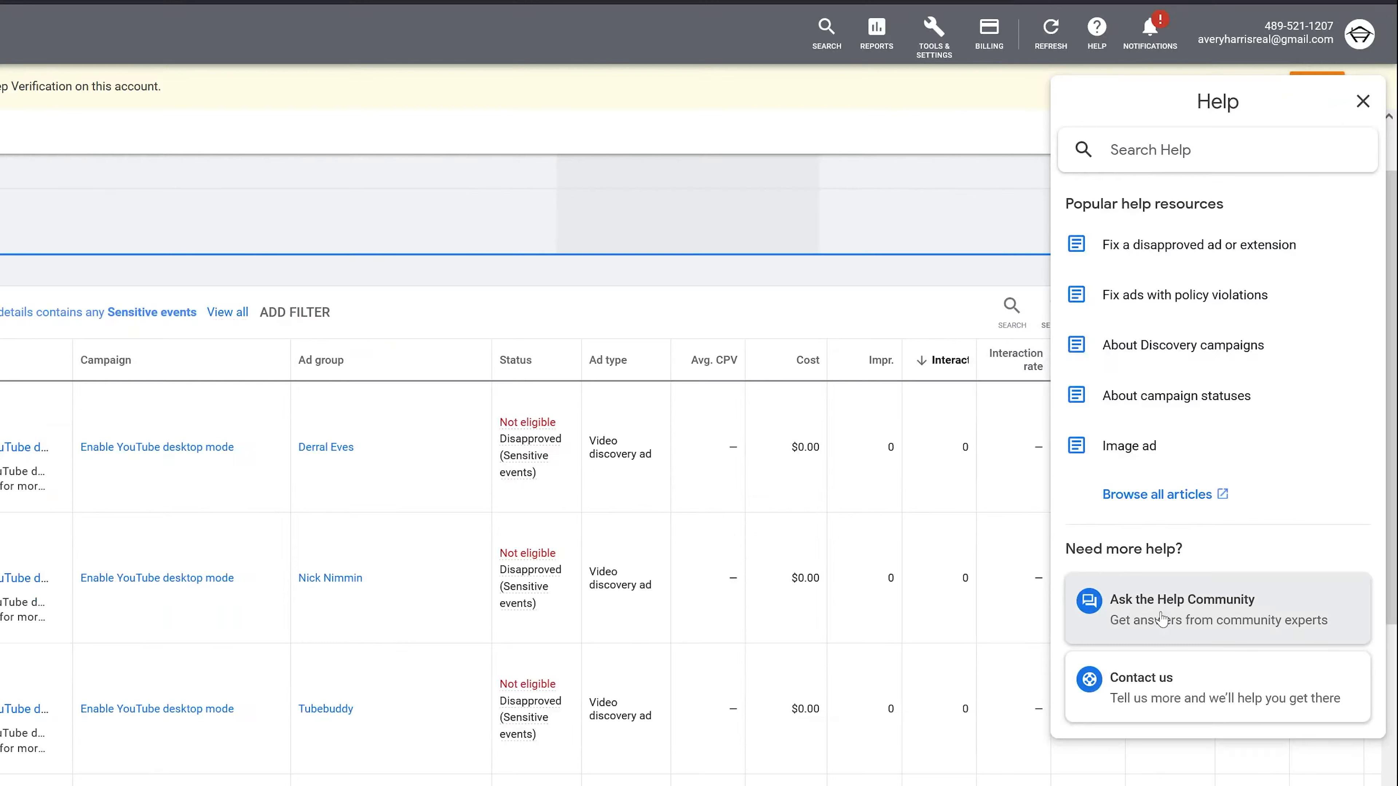
pyautogui.moveTo(1189, 698)
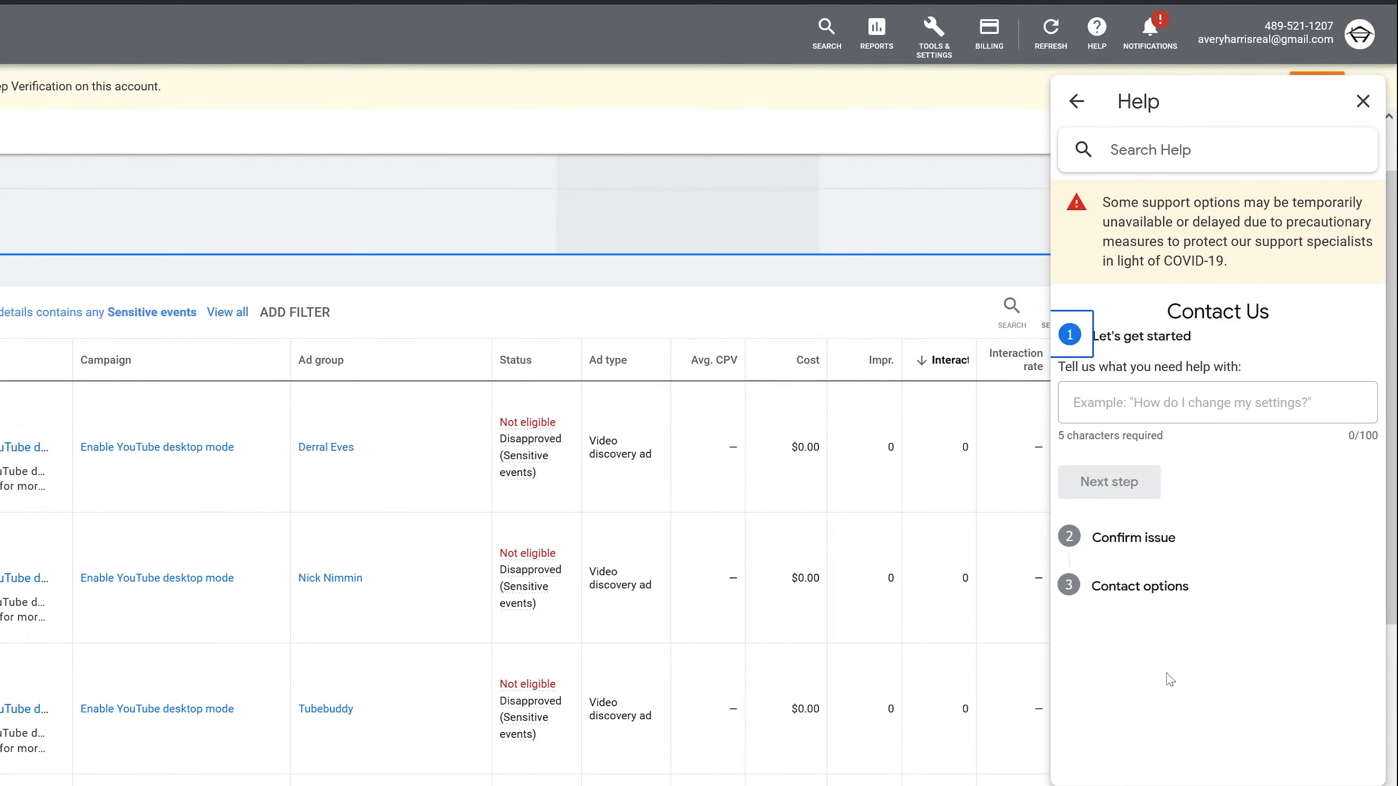
pyautogui.click(1216, 402)
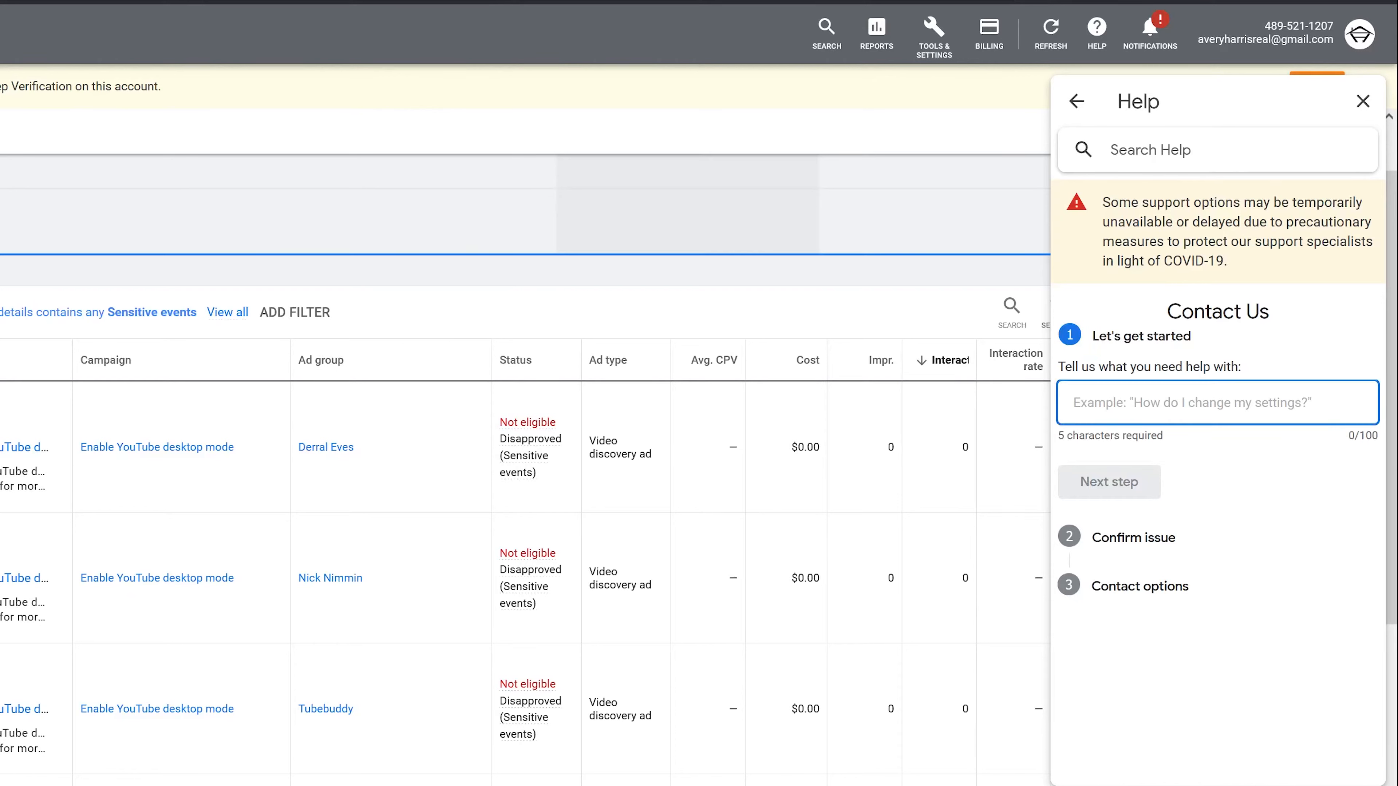
pyautogui.moveTo(1173, 634)
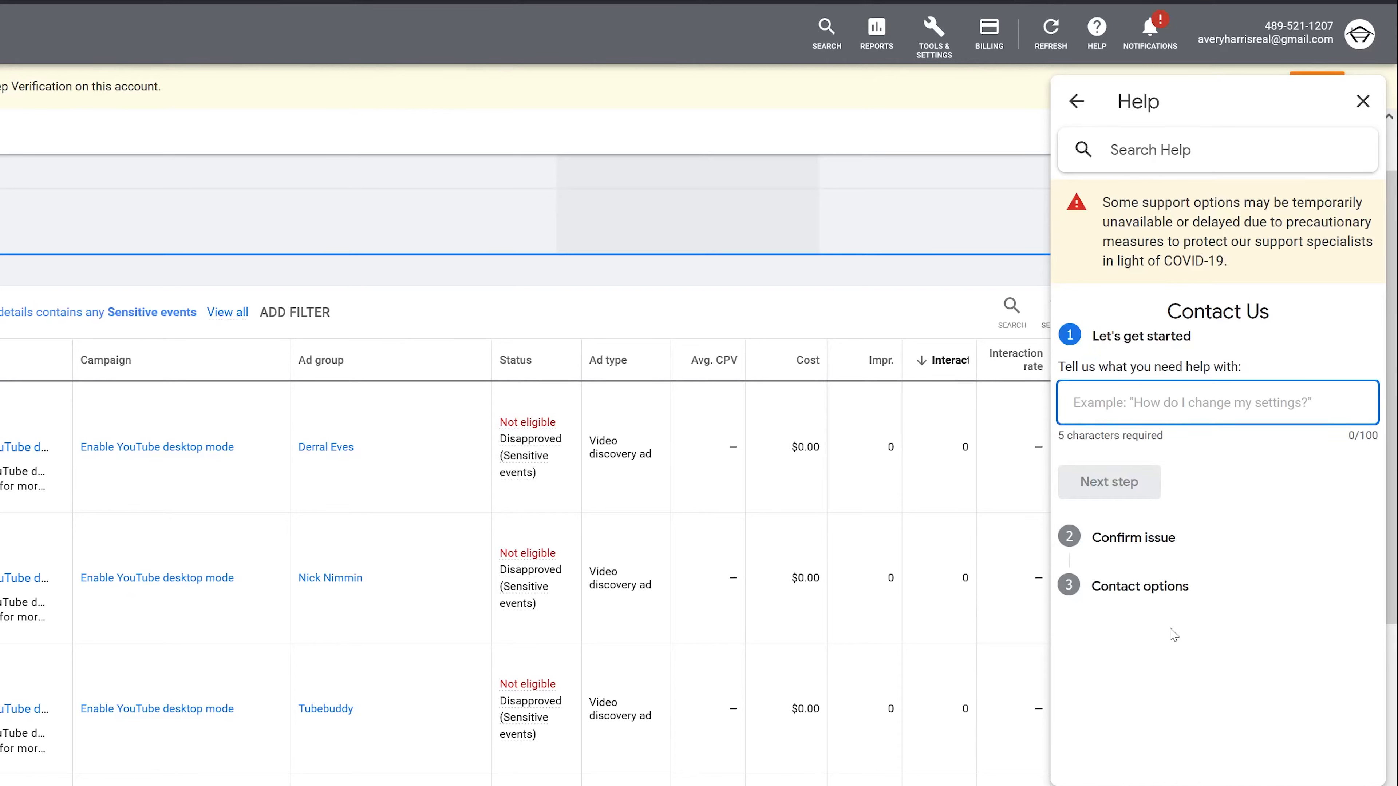
pyautogui.write('disapproved a')
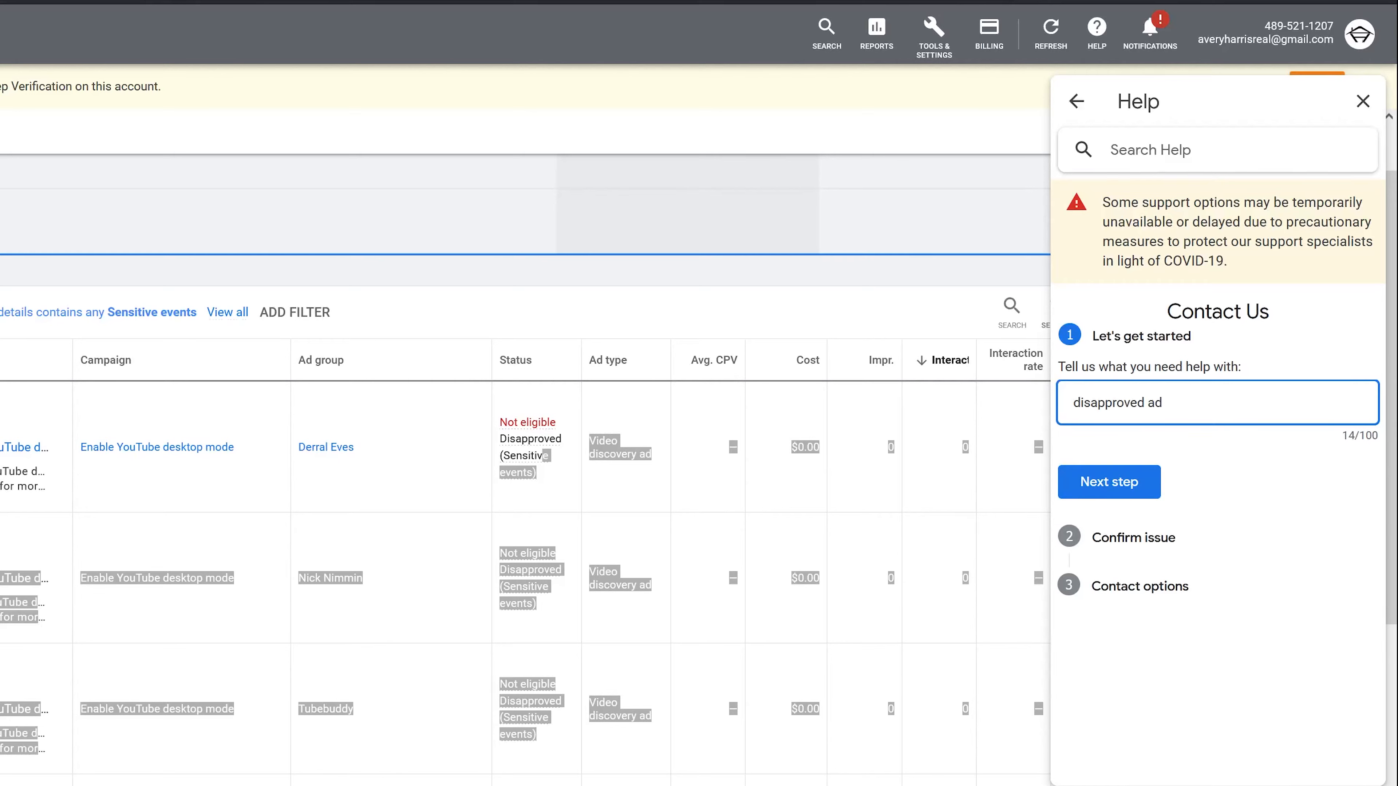
pyautogui.write('disputed')
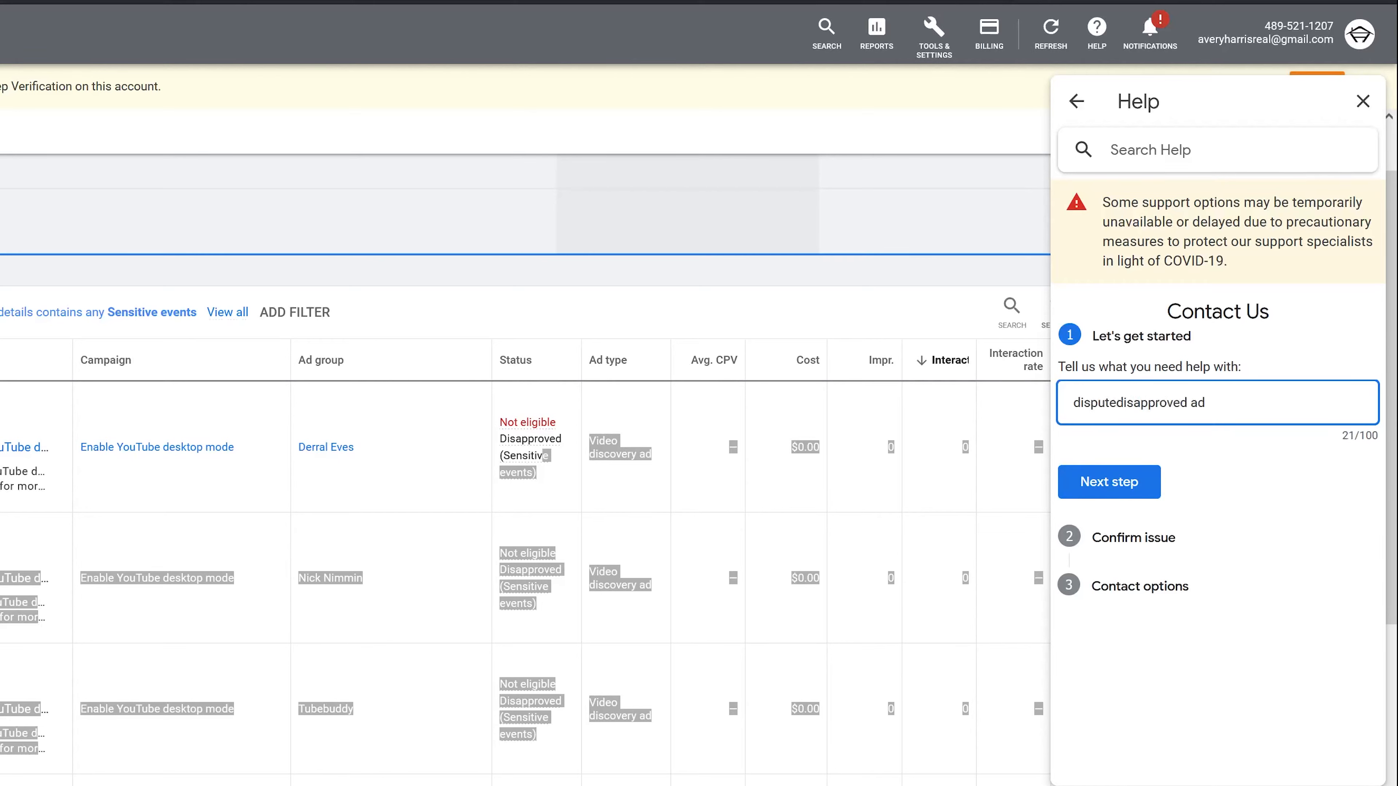
pyautogui.click(1108, 481)
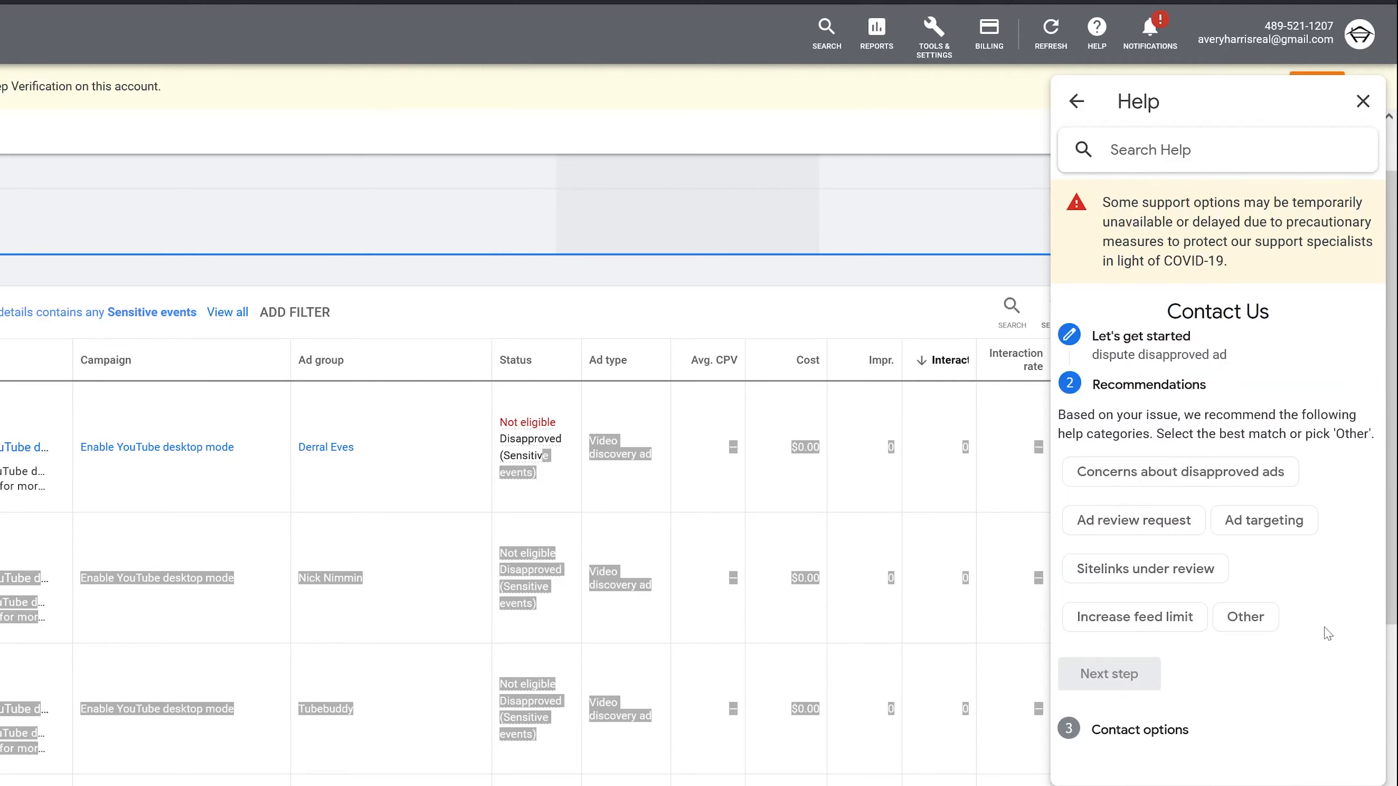
pyautogui.moveTo(1110, 674)
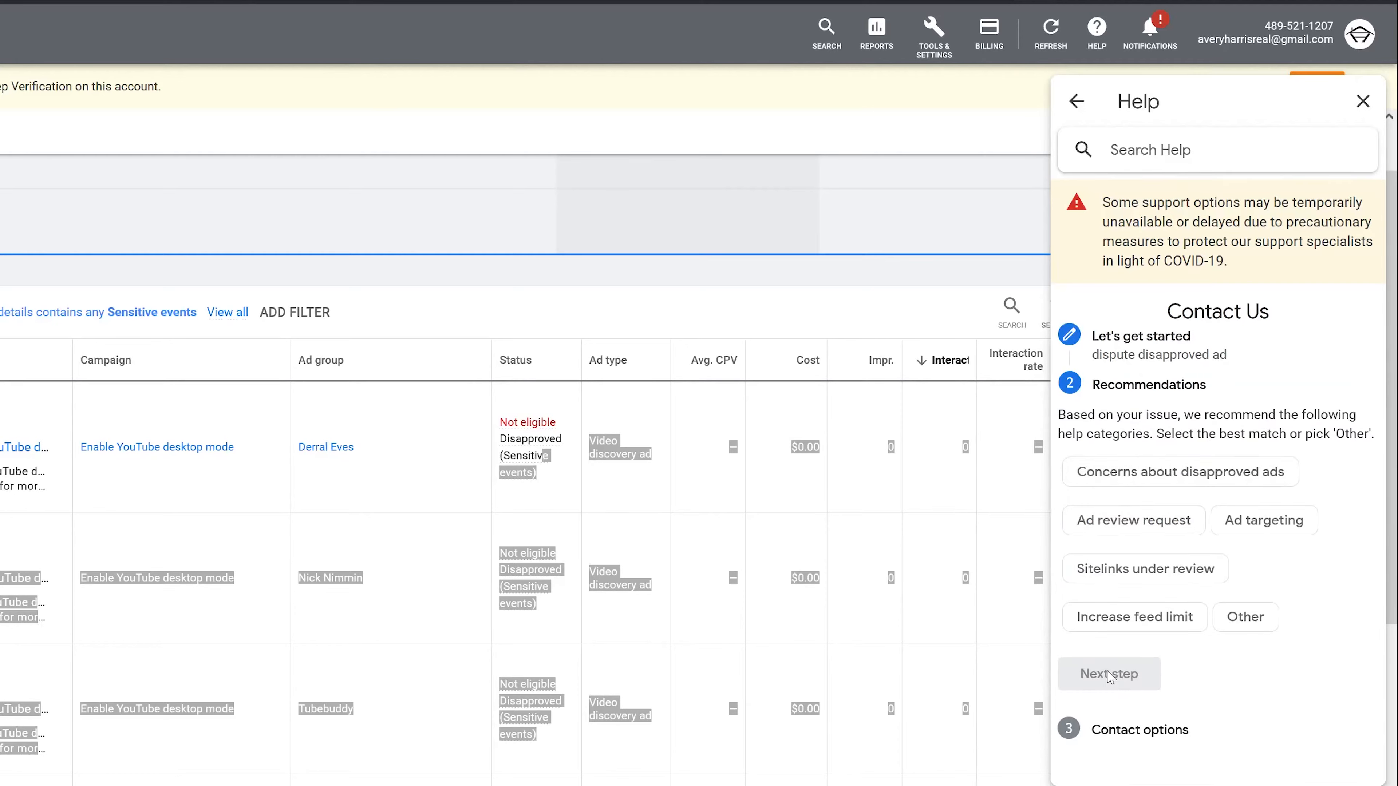
# Categorize the request as 'Concerns about disapproved ads' and reach the contact options
pyautogui.click(1108, 673)
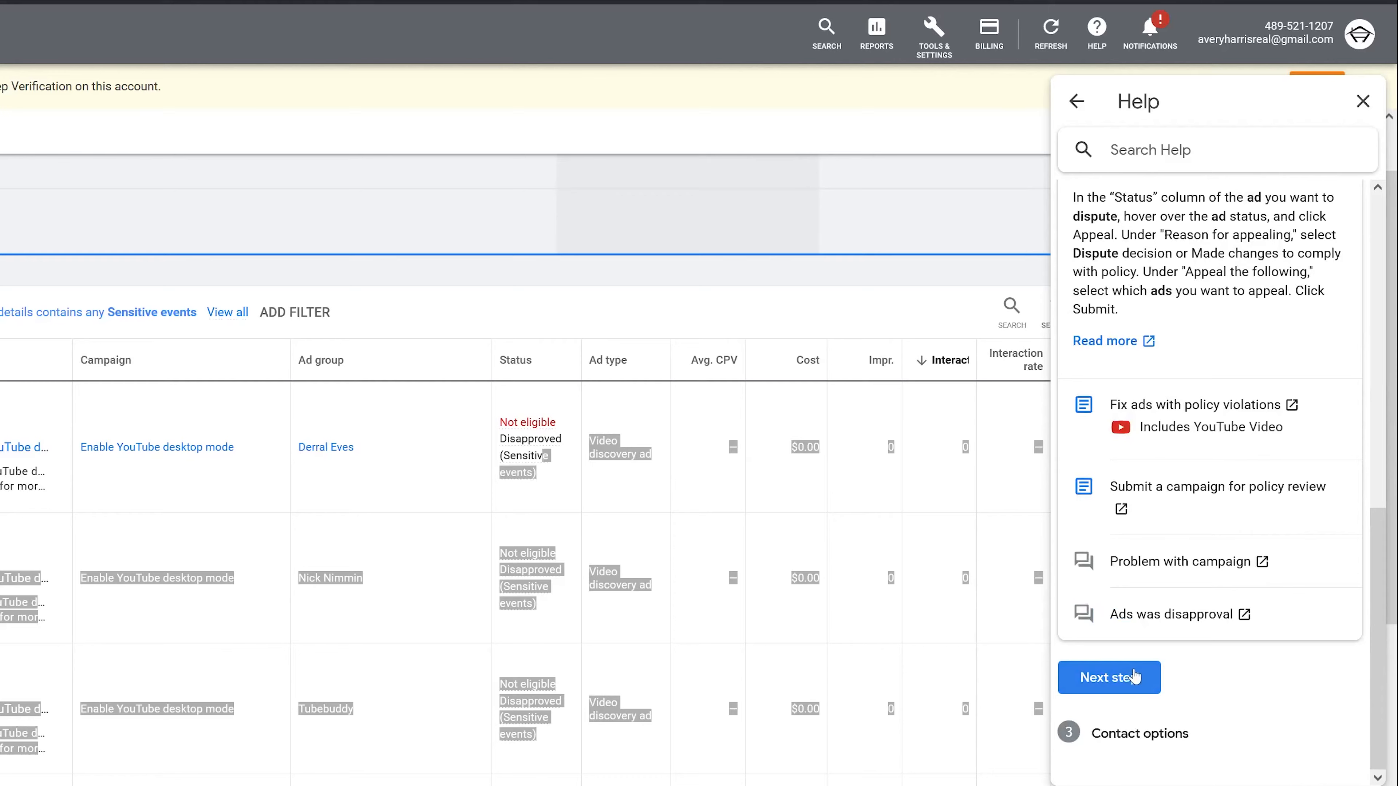
pyautogui.click(1108, 678)
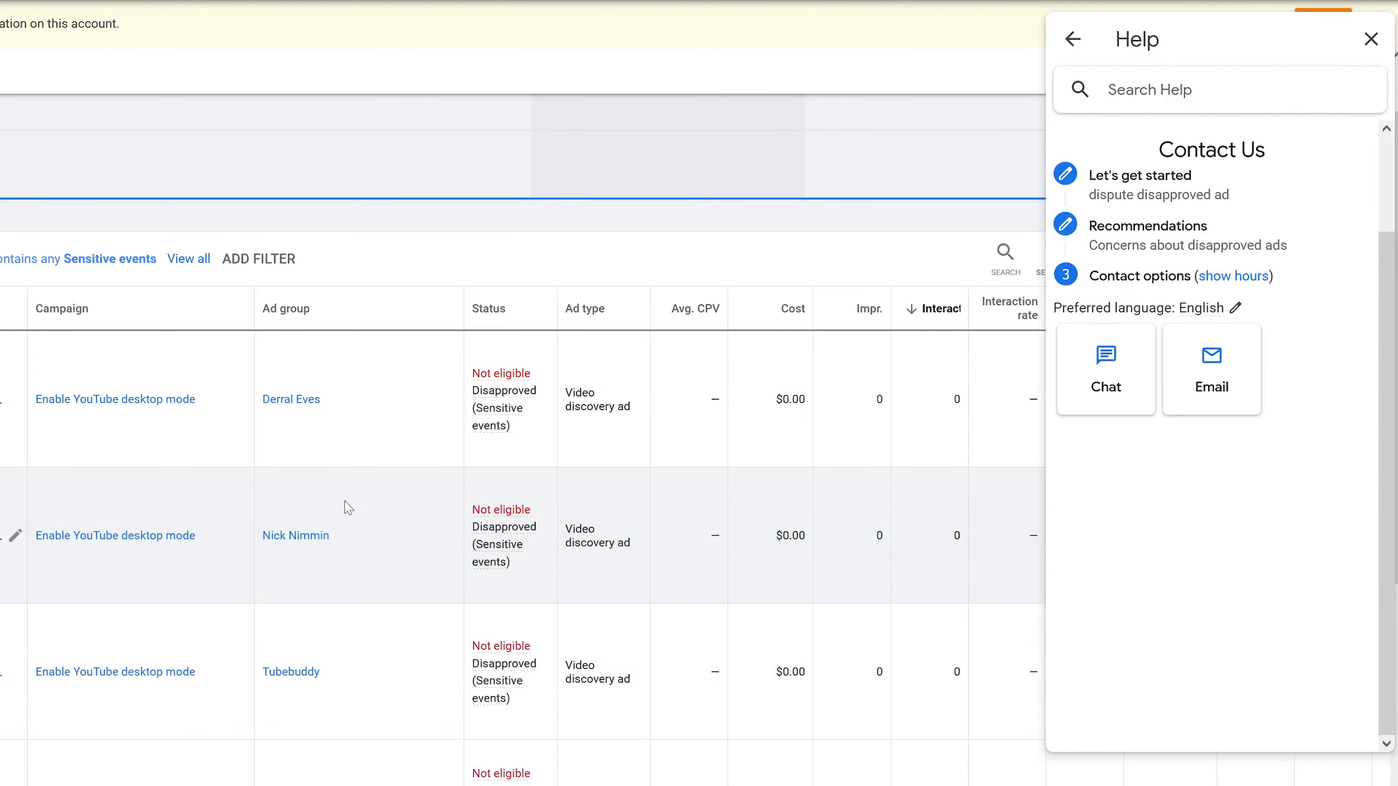
# Request email contact, review the support reply about the ads being reviewed, and return to Overview
pyautogui.click(1104, 369)
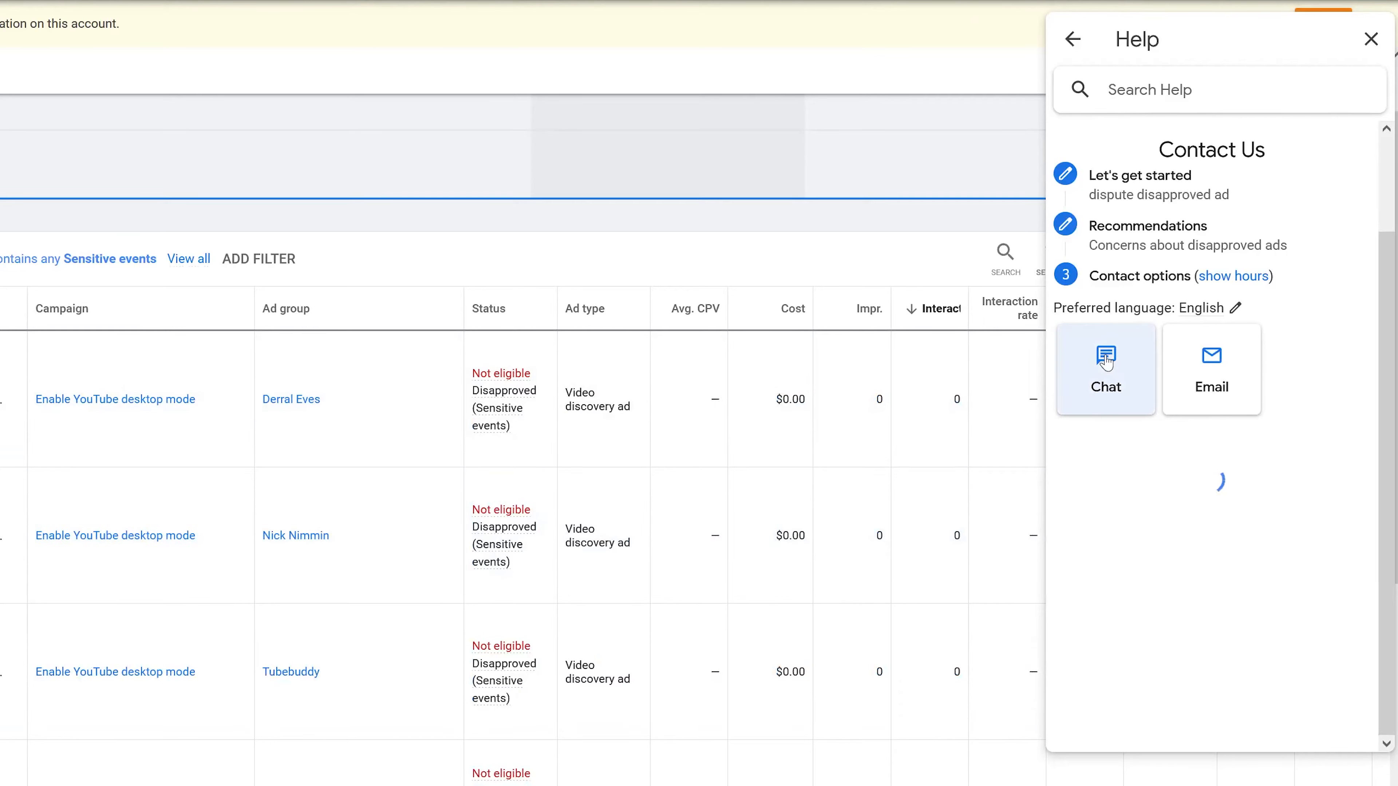
pyautogui.click(1105, 369)
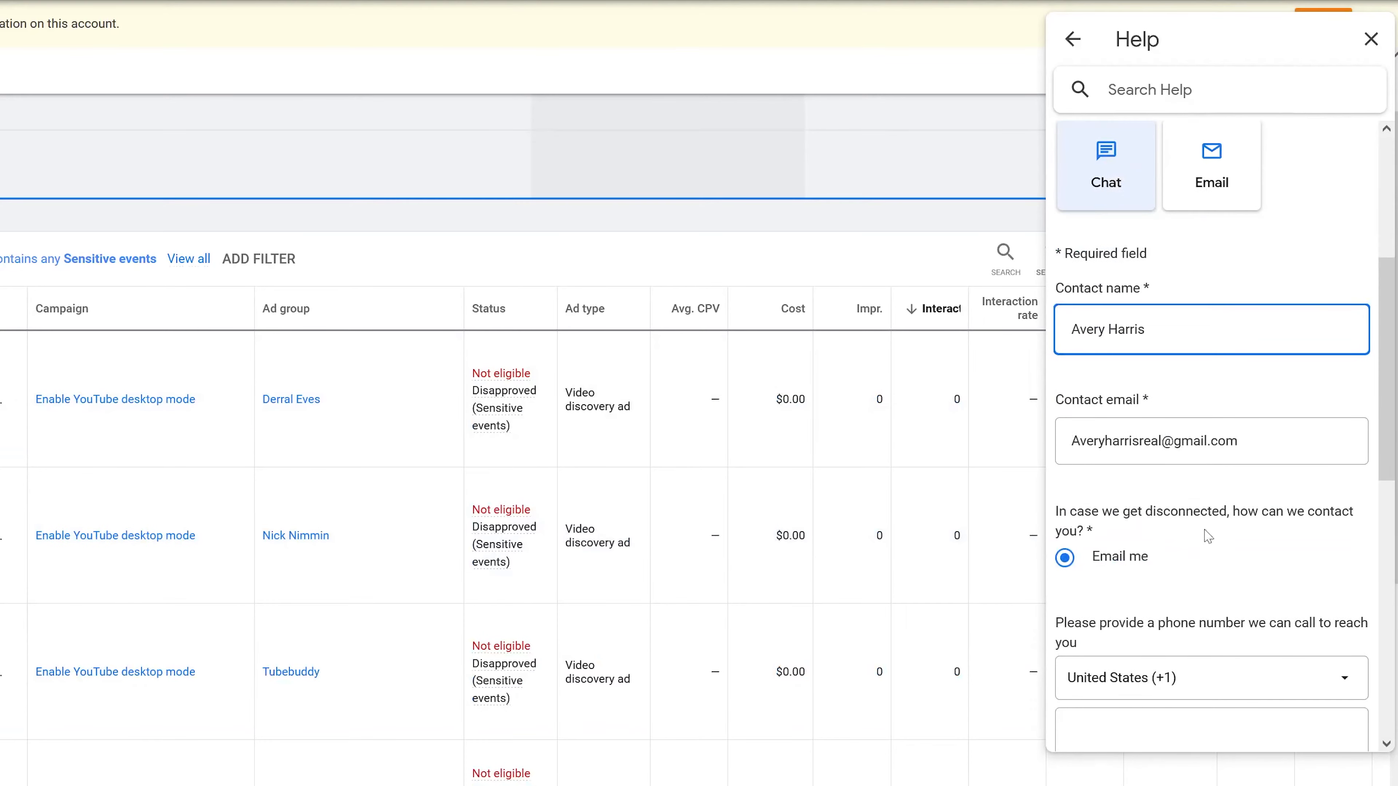
pyautogui.scroll(-3)
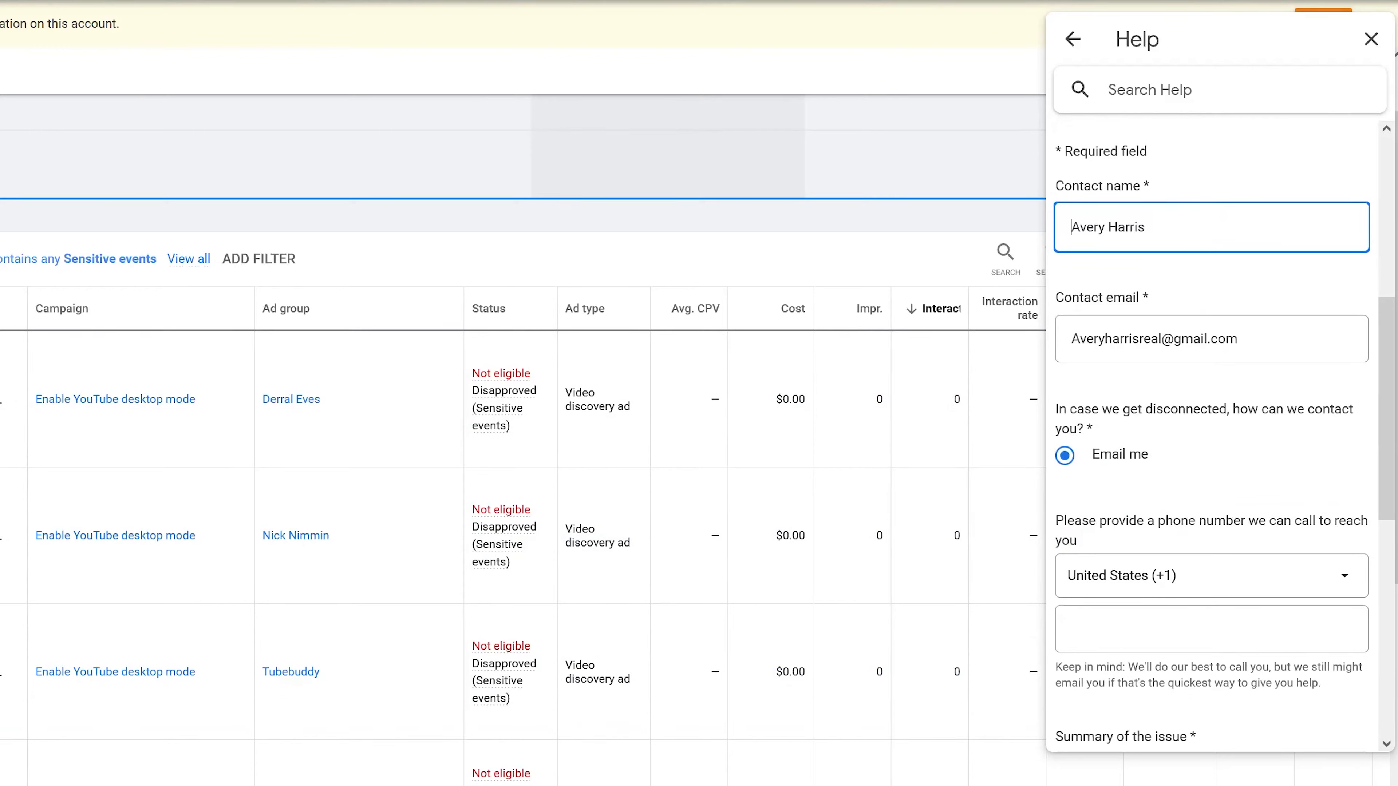
pyautogui.scroll(-3)
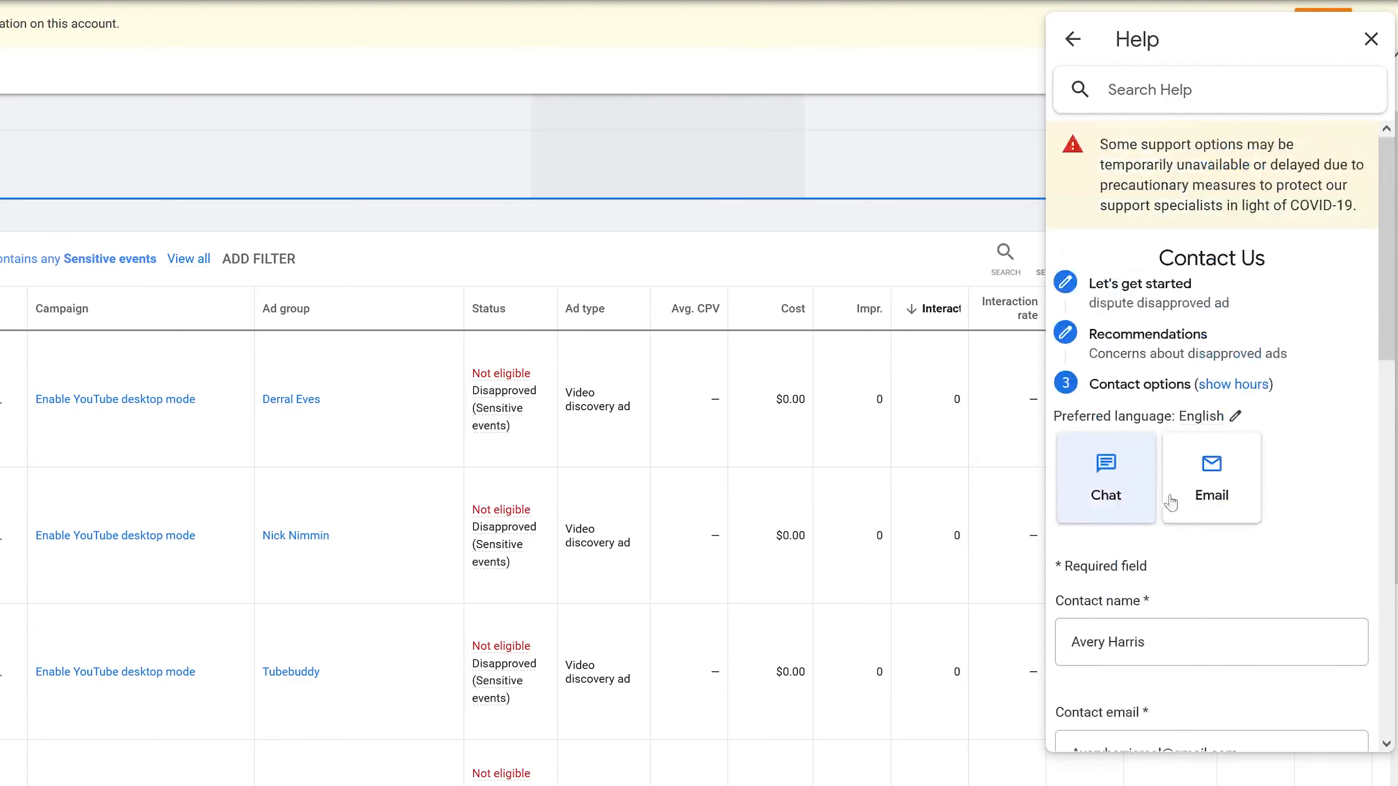
pyautogui.scroll(-3)
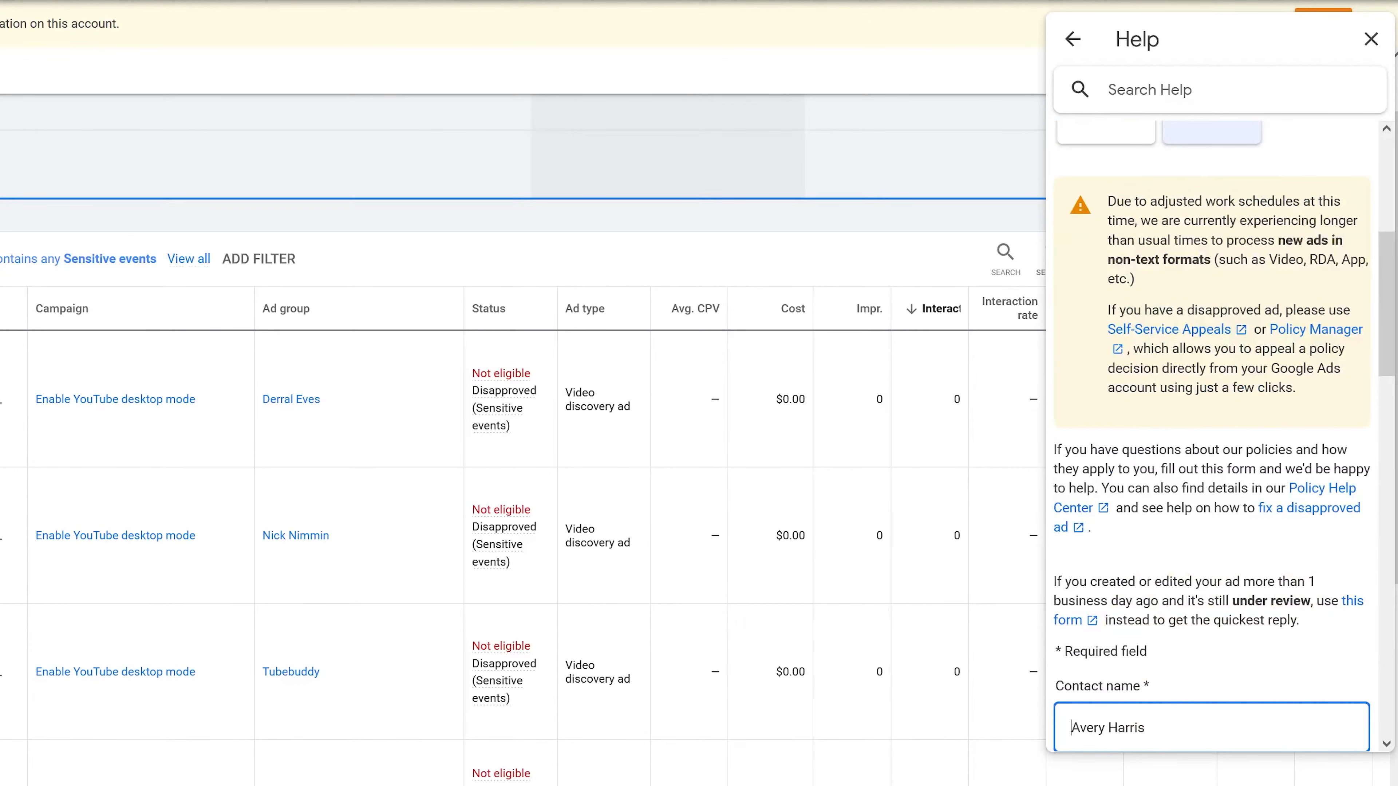
pyautogui.scroll(-3)
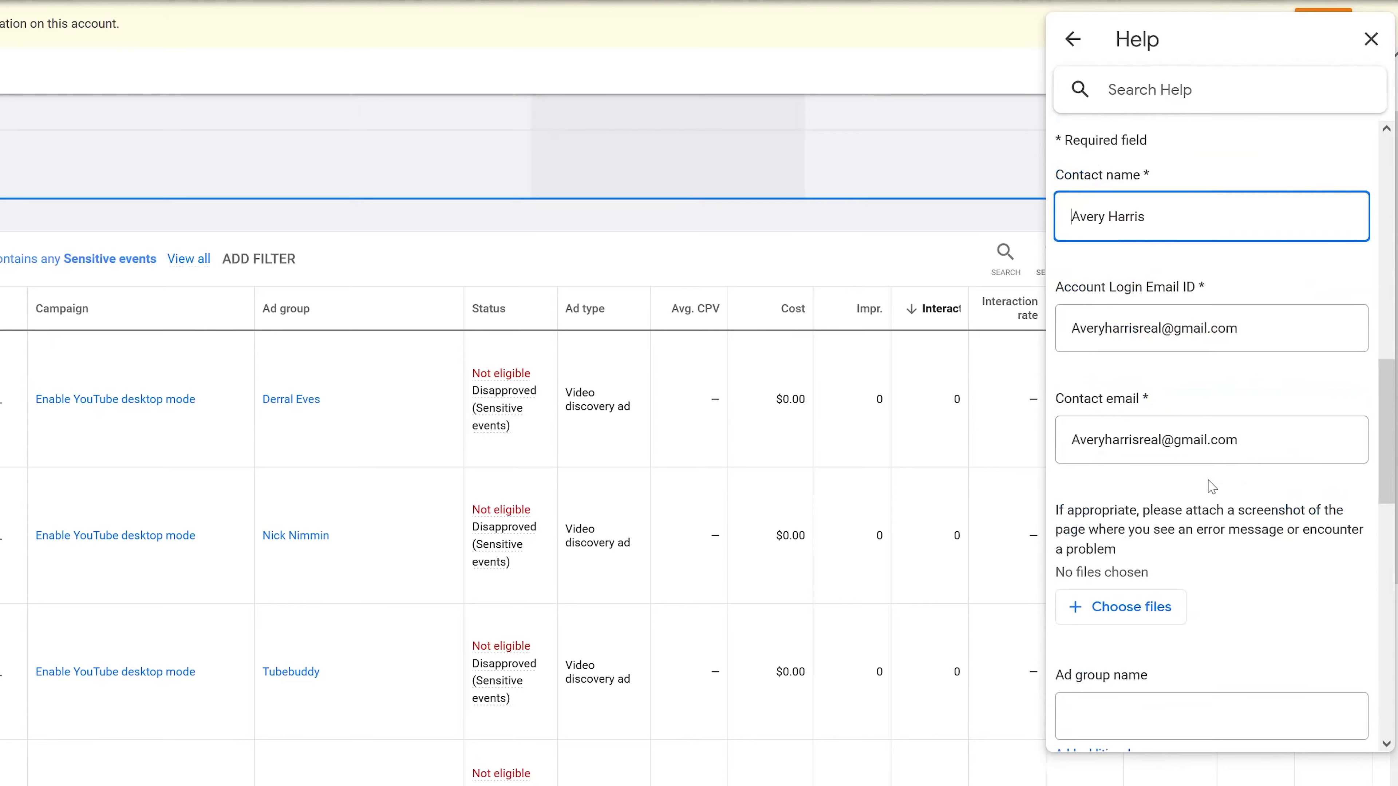
pyautogui.scroll(-3)
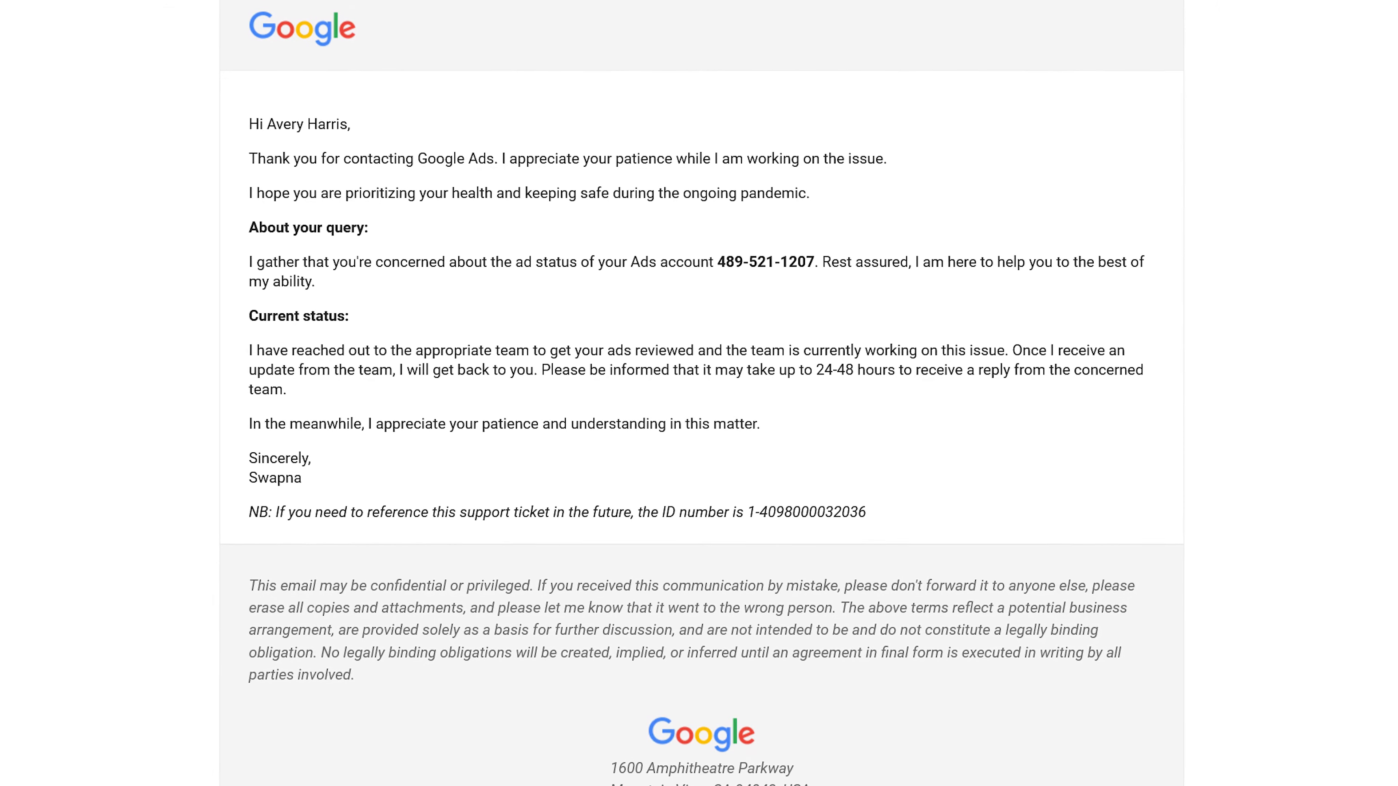
pyautogui.scroll(-3)
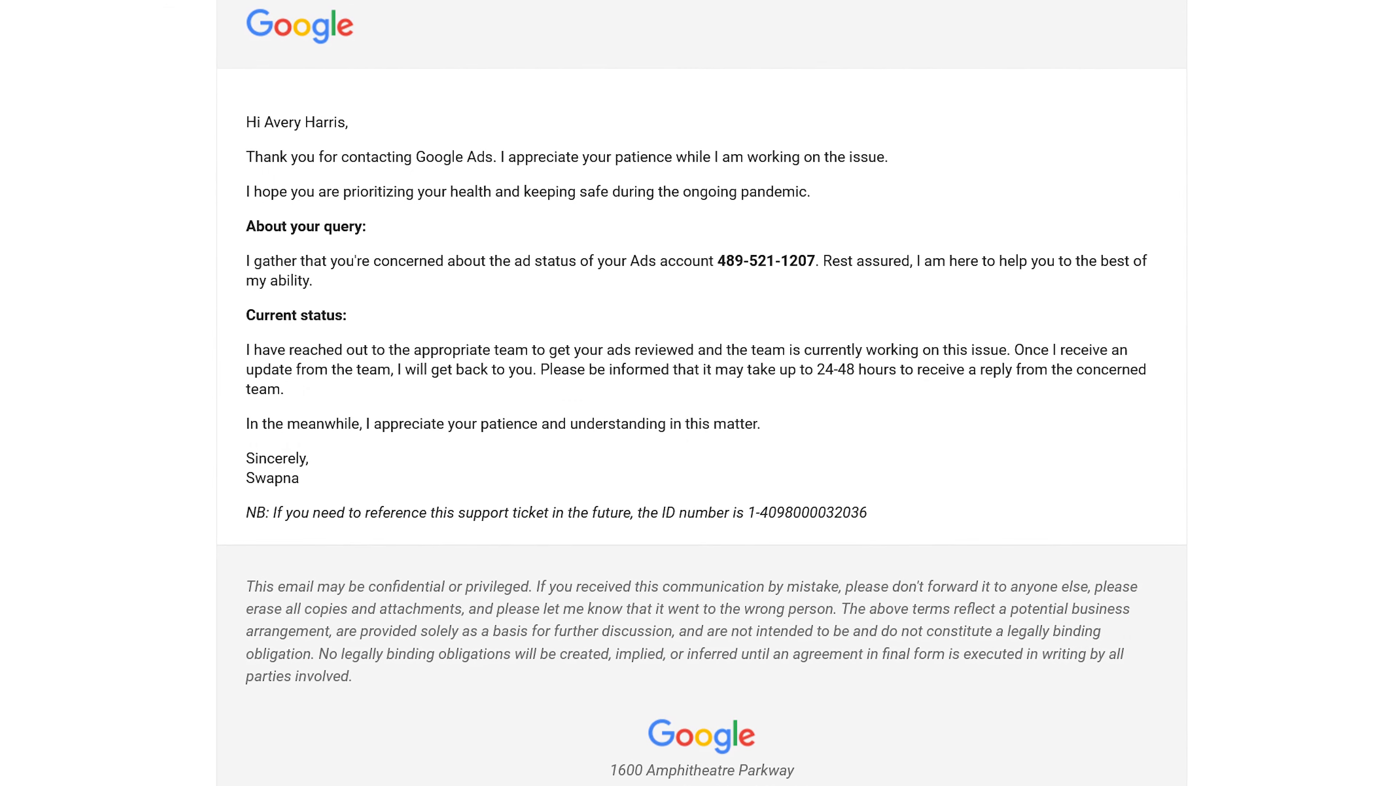
pyautogui.click(503, 15)
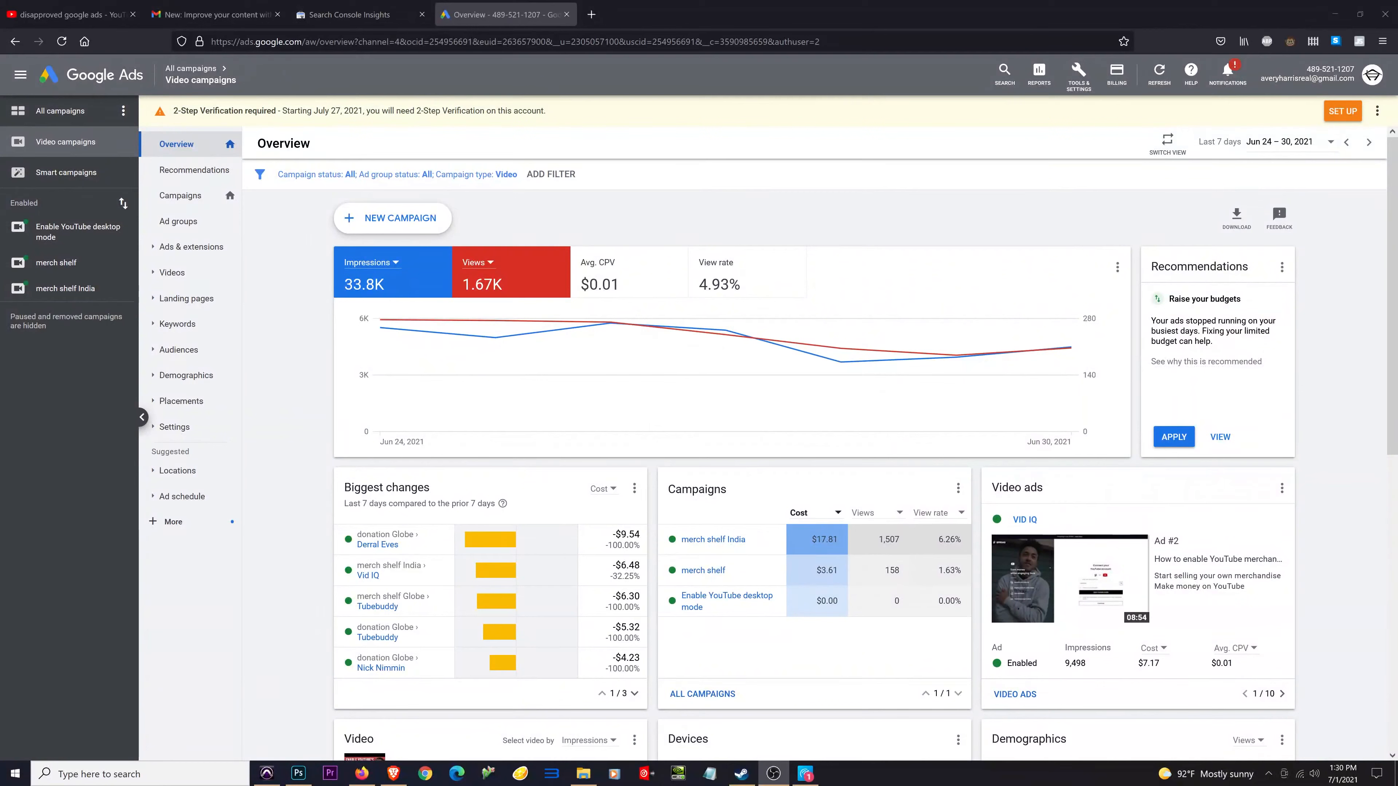
pyautogui.moveTo(762, 337)
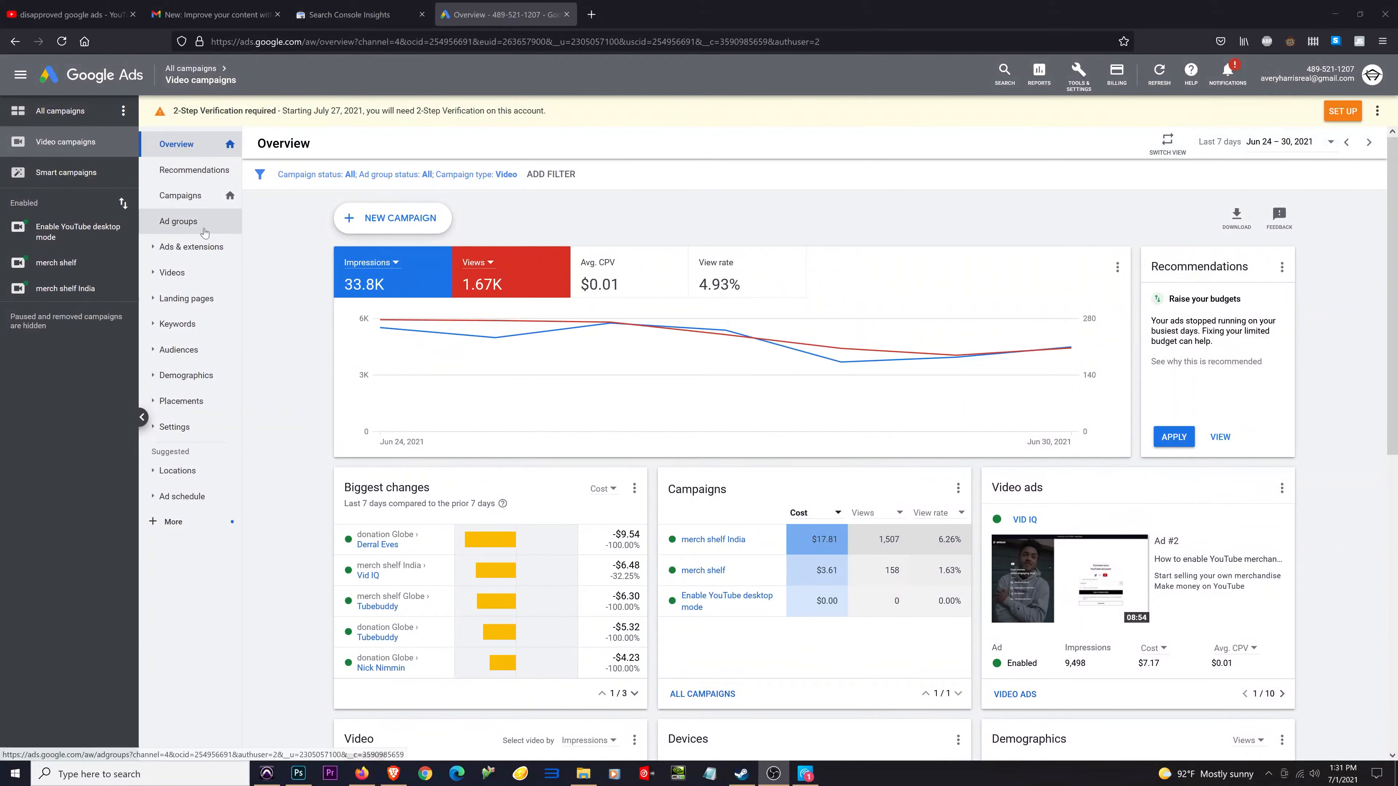
# From Campaigns, show the Enable YouTube desktop mode campaign's ad groups, now Eligible
pyautogui.click(179, 196)
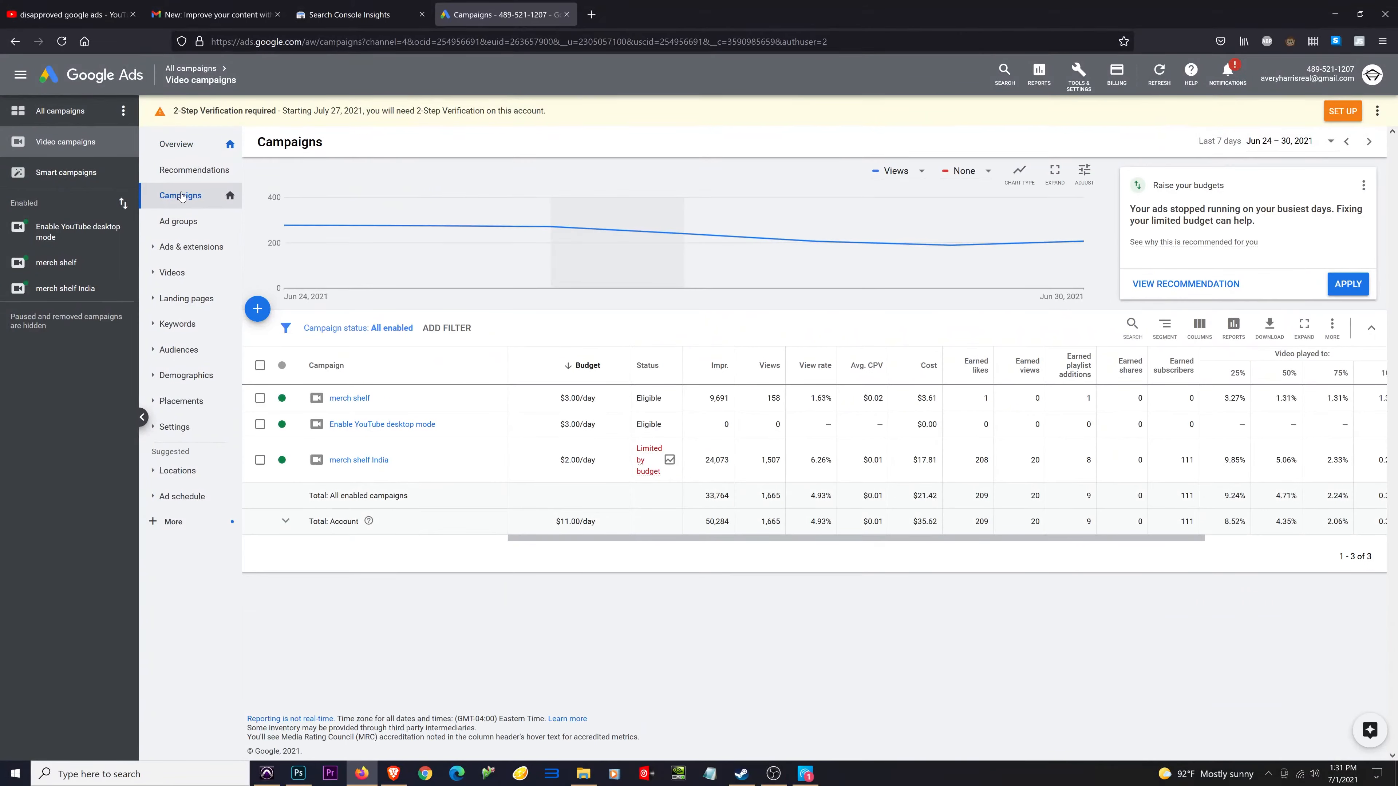
pyautogui.moveTo(382, 430)
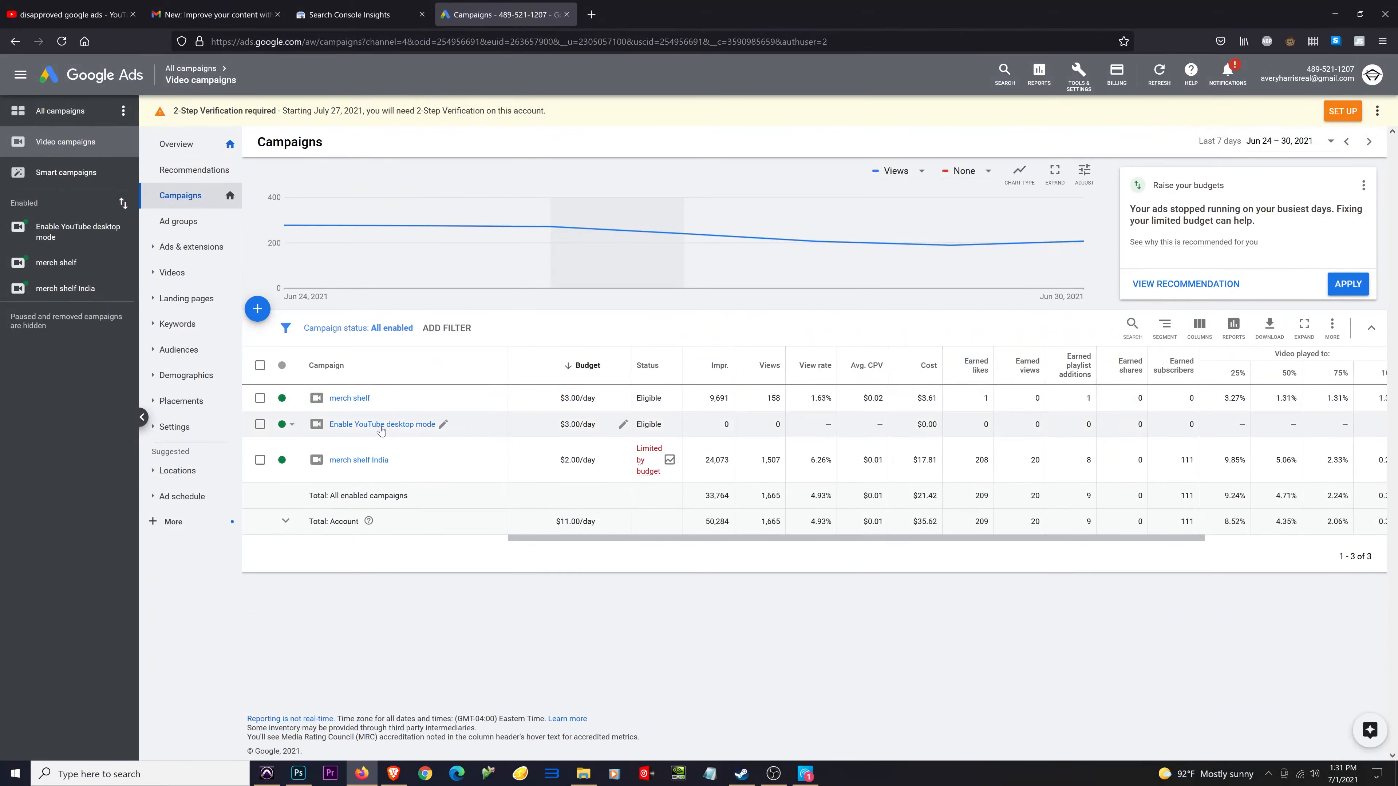
pyautogui.click(380, 424)
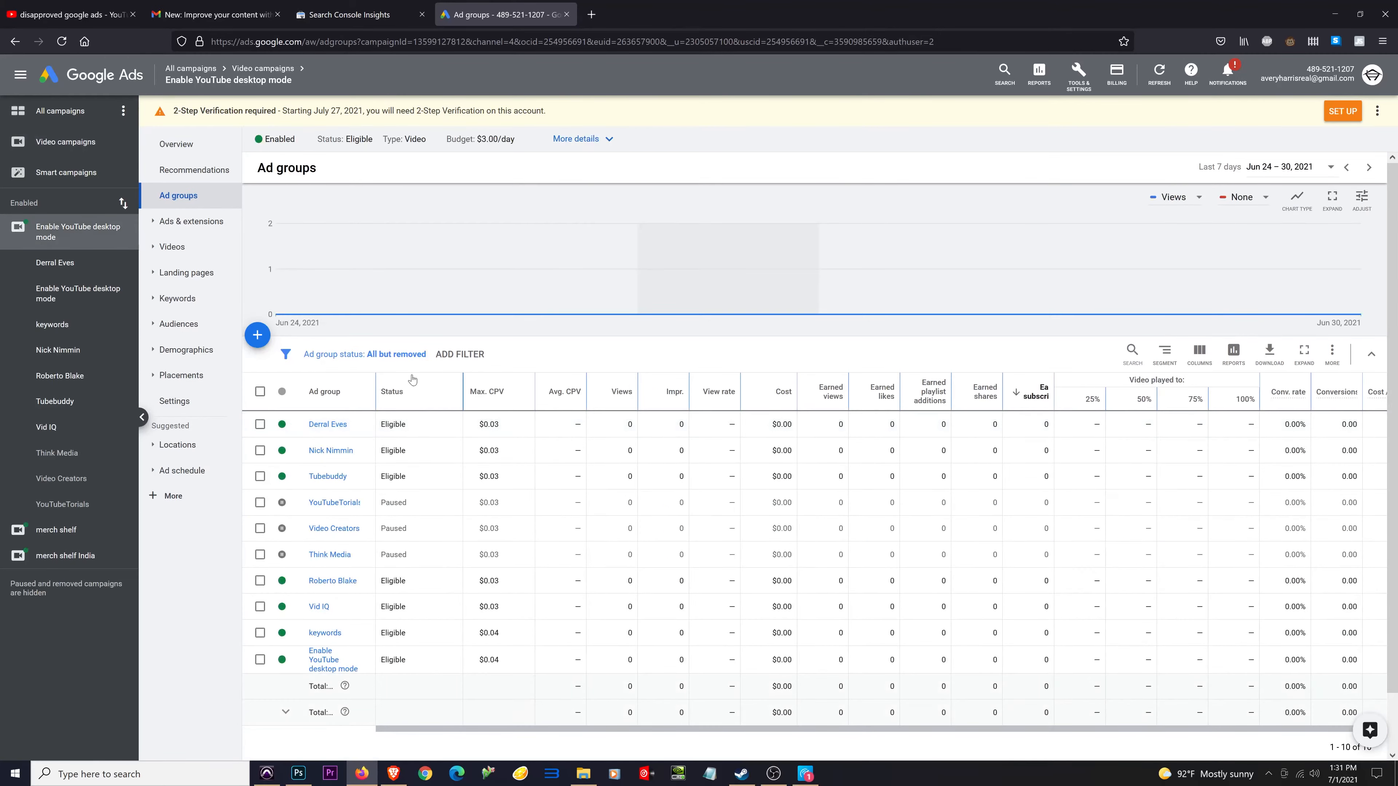